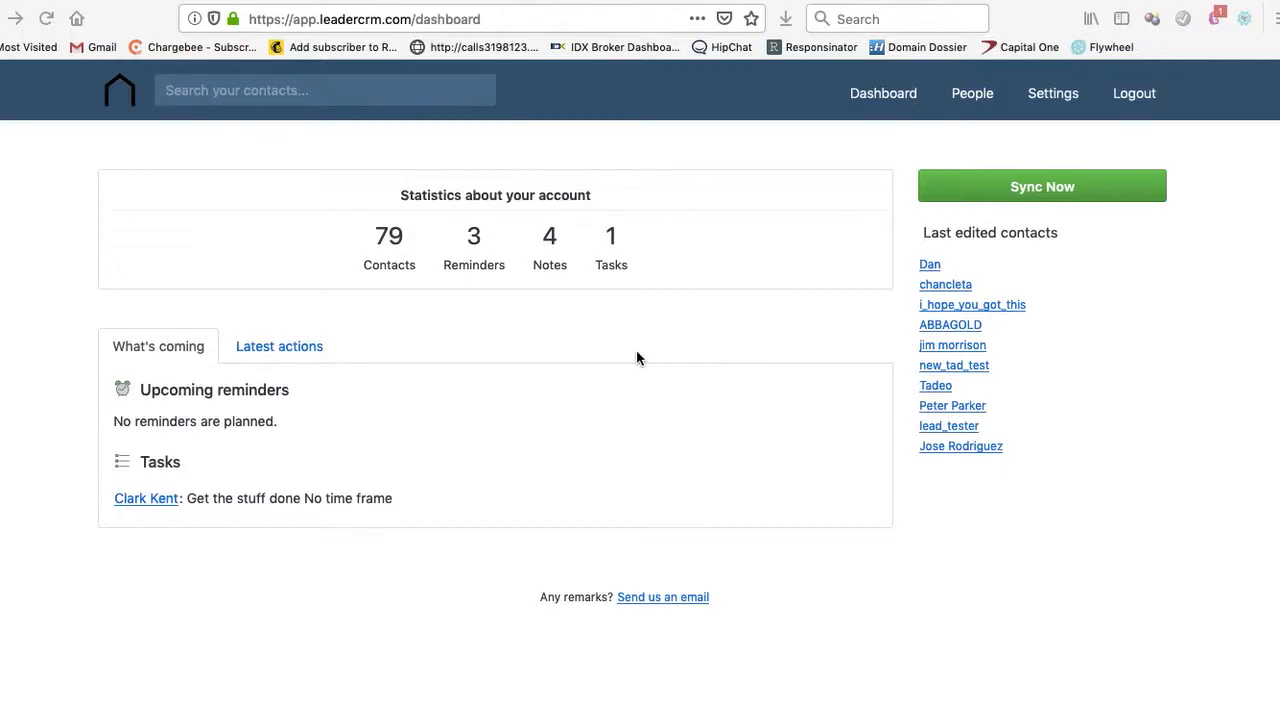
{"action": "mouse_move", "coordinate": [366, 378]}
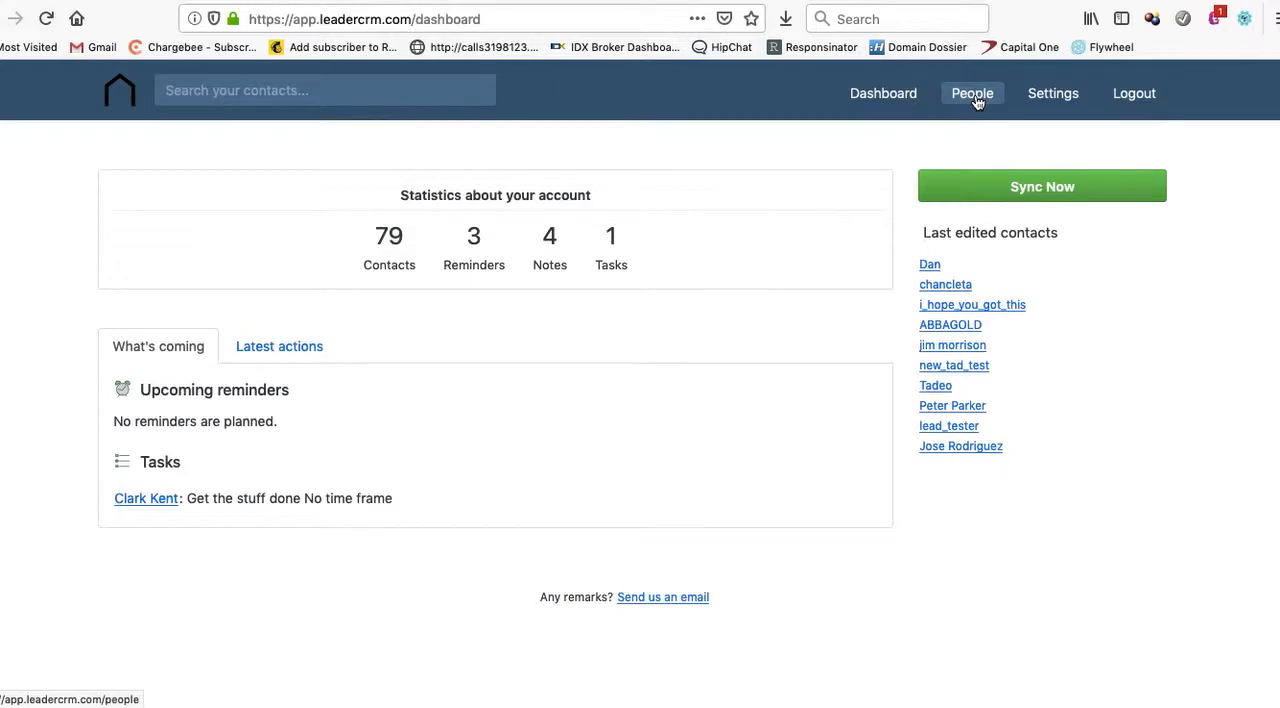
Step: Go to the People page listing all contacts from the dashboard
{"action": "left_click", "coordinate": [968, 94]}
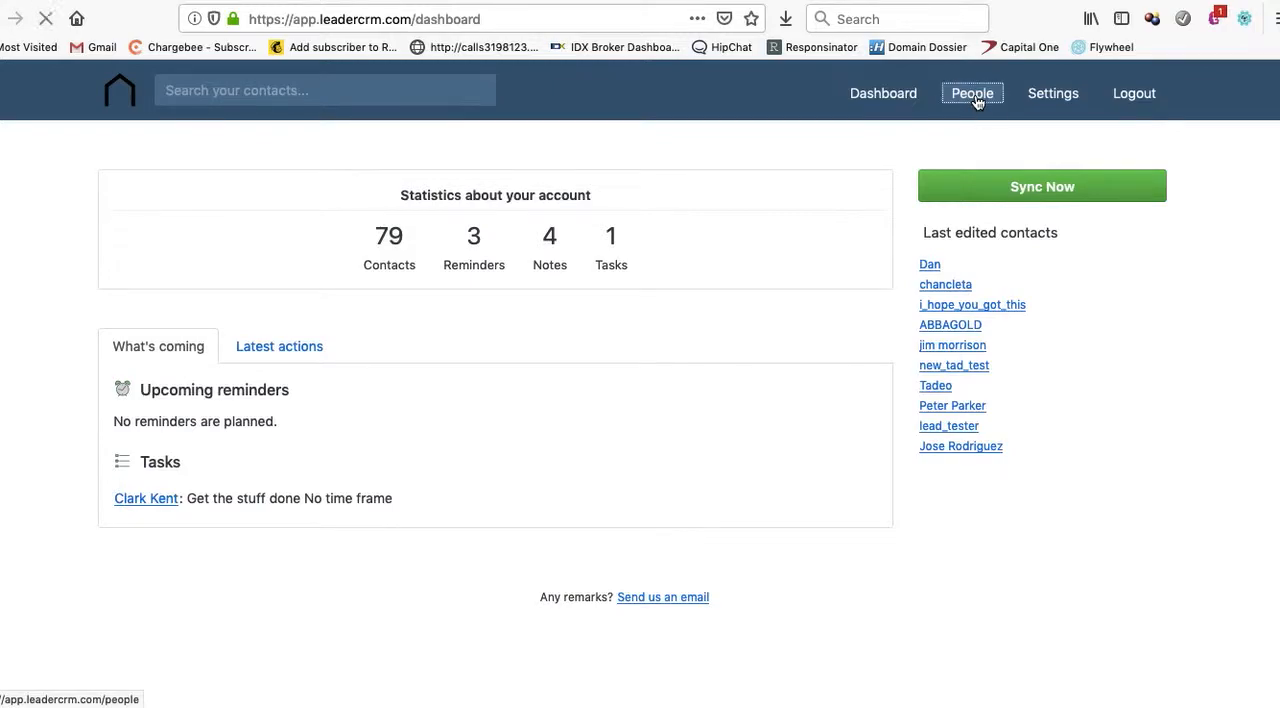
Step: Sync the 79 contacts with Sync Now, then reach the account data export settings
{"action": "left_click", "coordinate": [968, 94]}
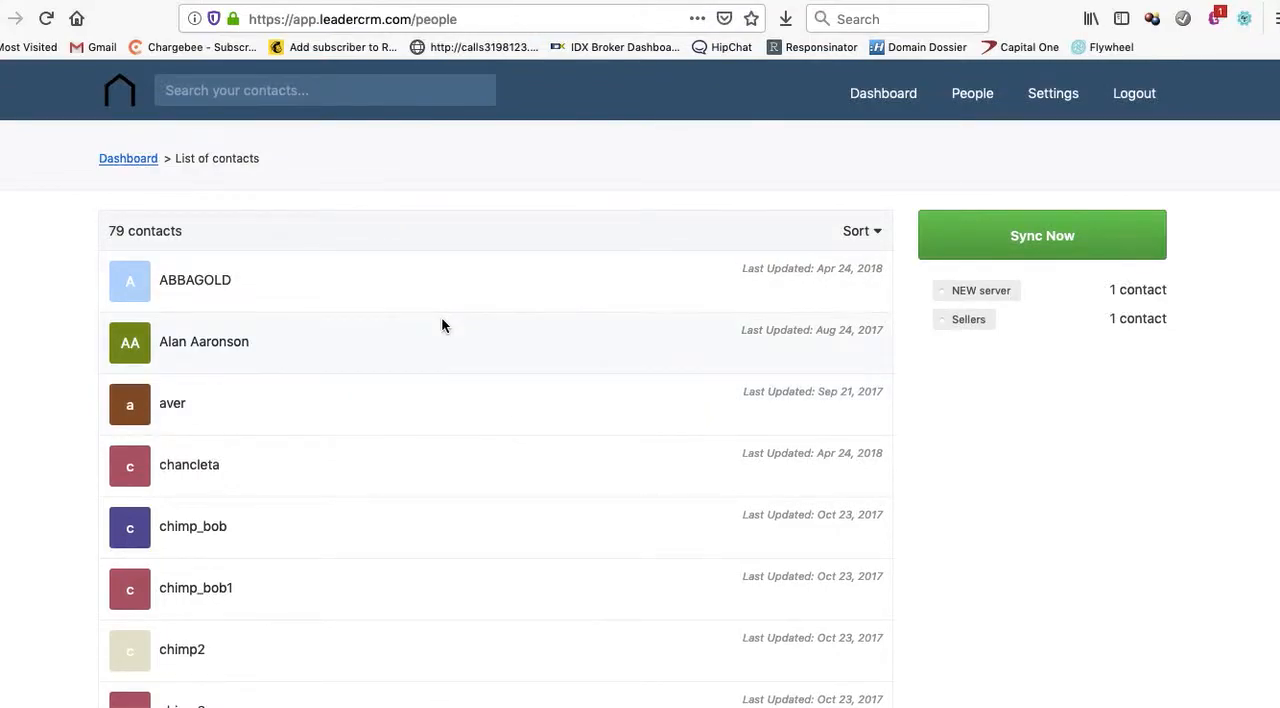
{"action": "left_click", "coordinate": [1042, 236]}
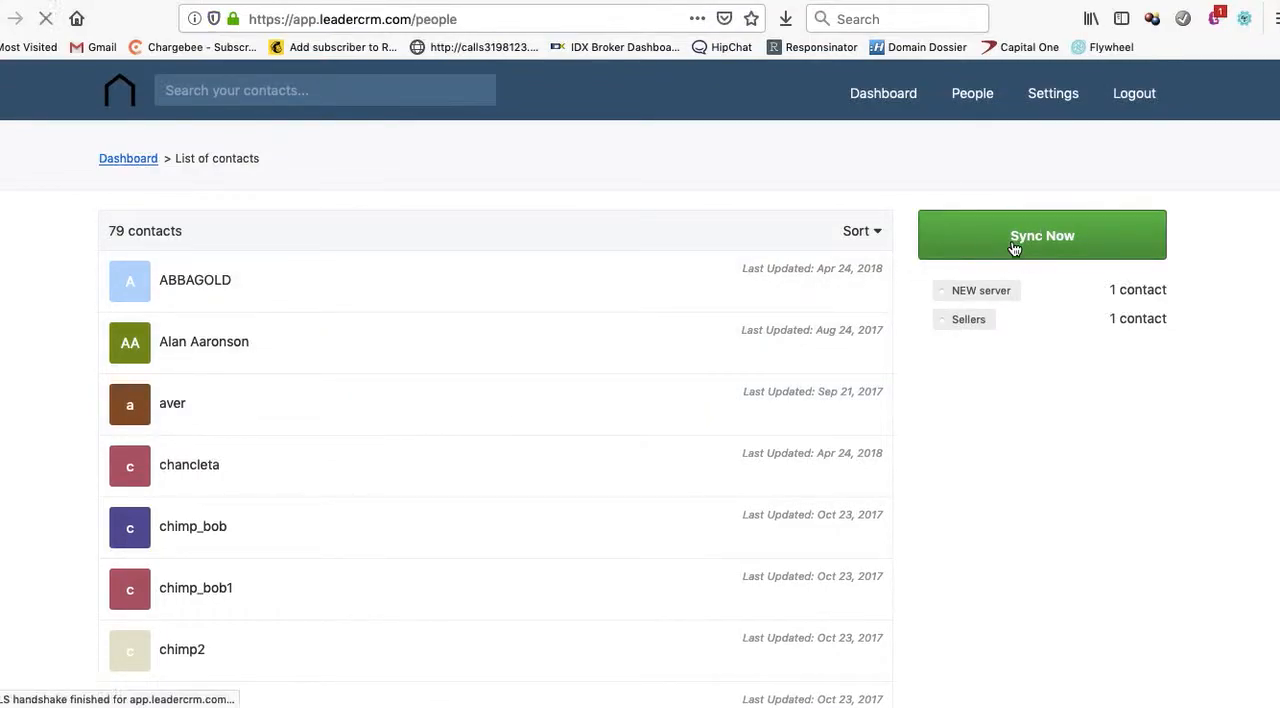
{"action": "left_click", "coordinate": [1042, 236]}
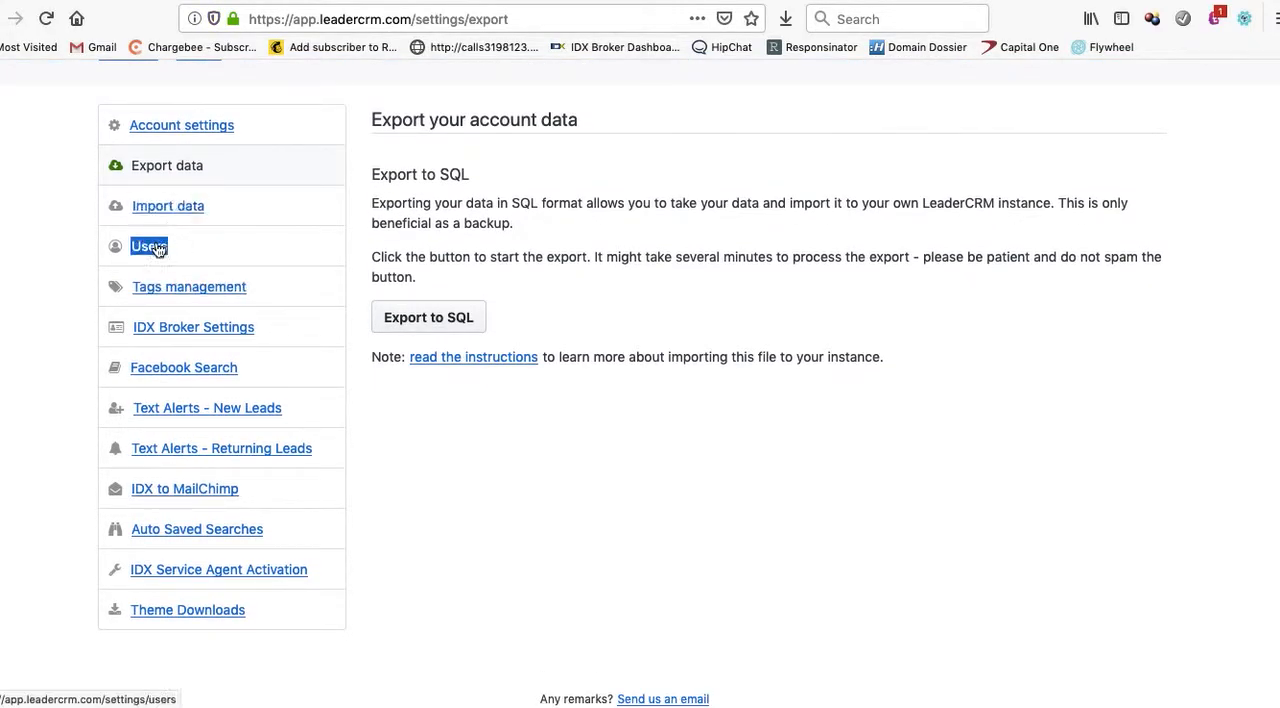
Step: View account Users, then show the Text Alerts - New Leads service switched on
{"action": "left_click", "coordinate": [148, 246]}
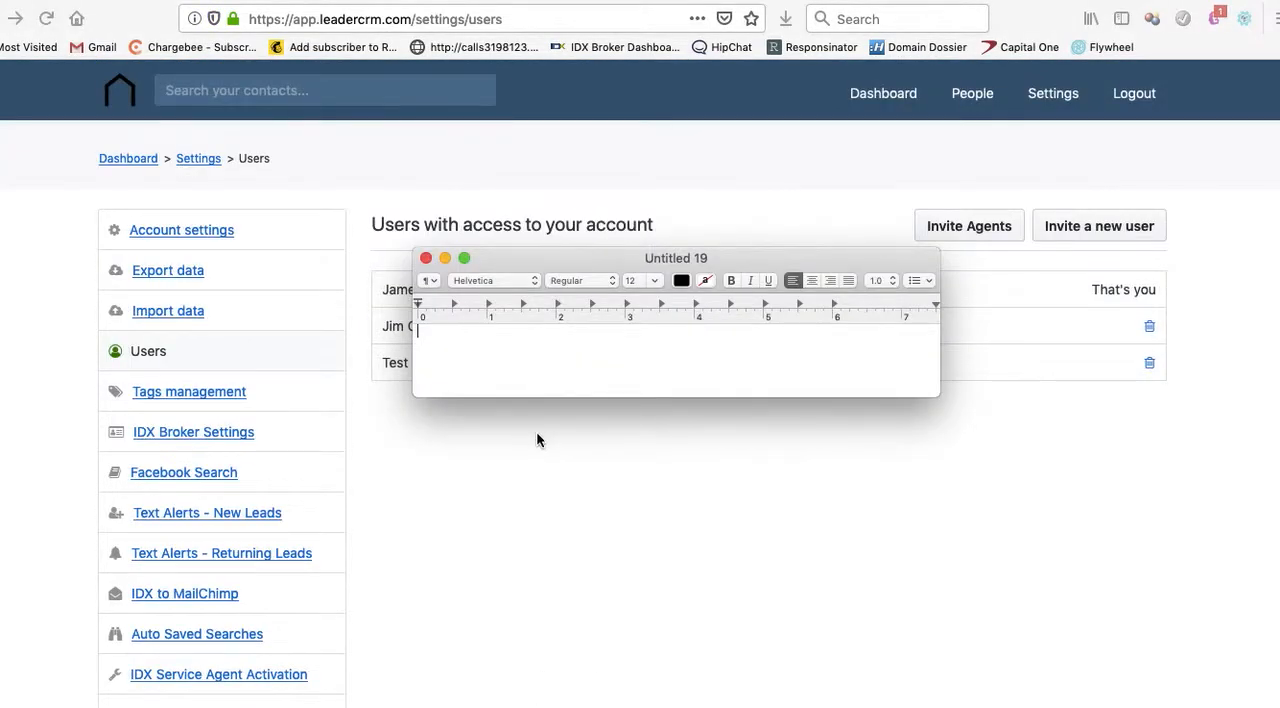
{"action": "mouse_move", "coordinate": [406, 382]}
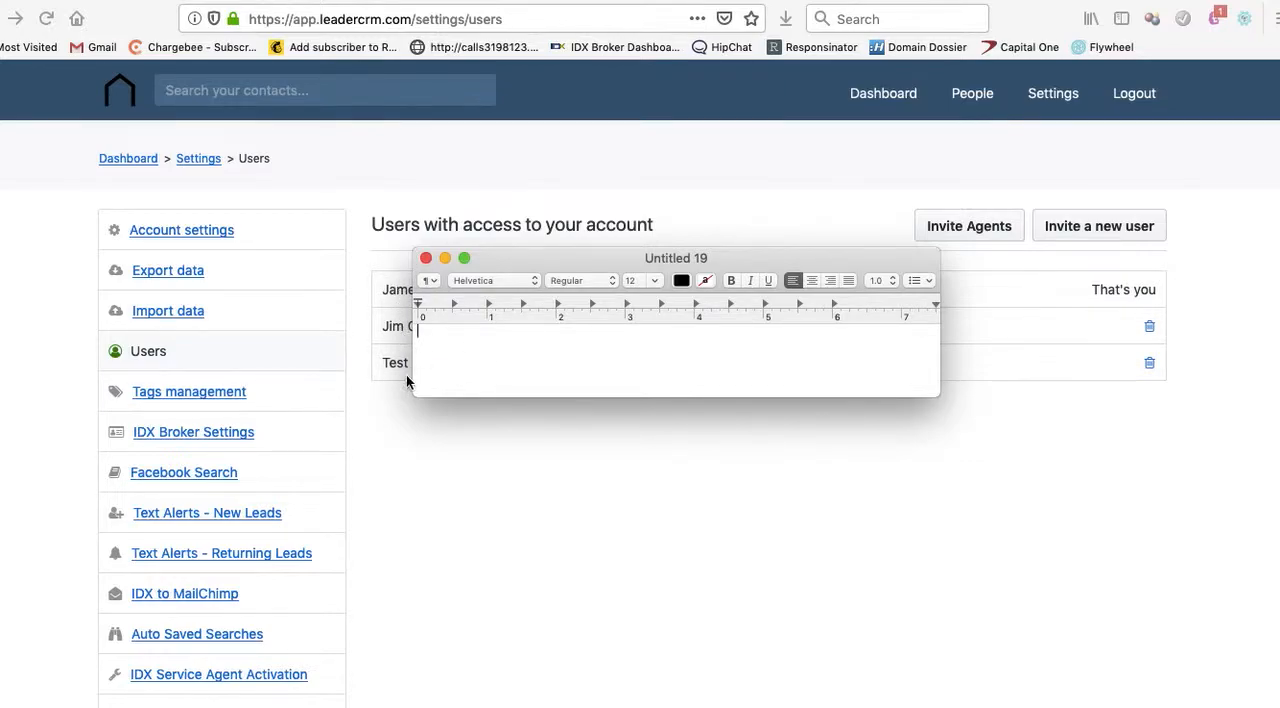
{"action": "mouse_move", "coordinate": [406, 424]}
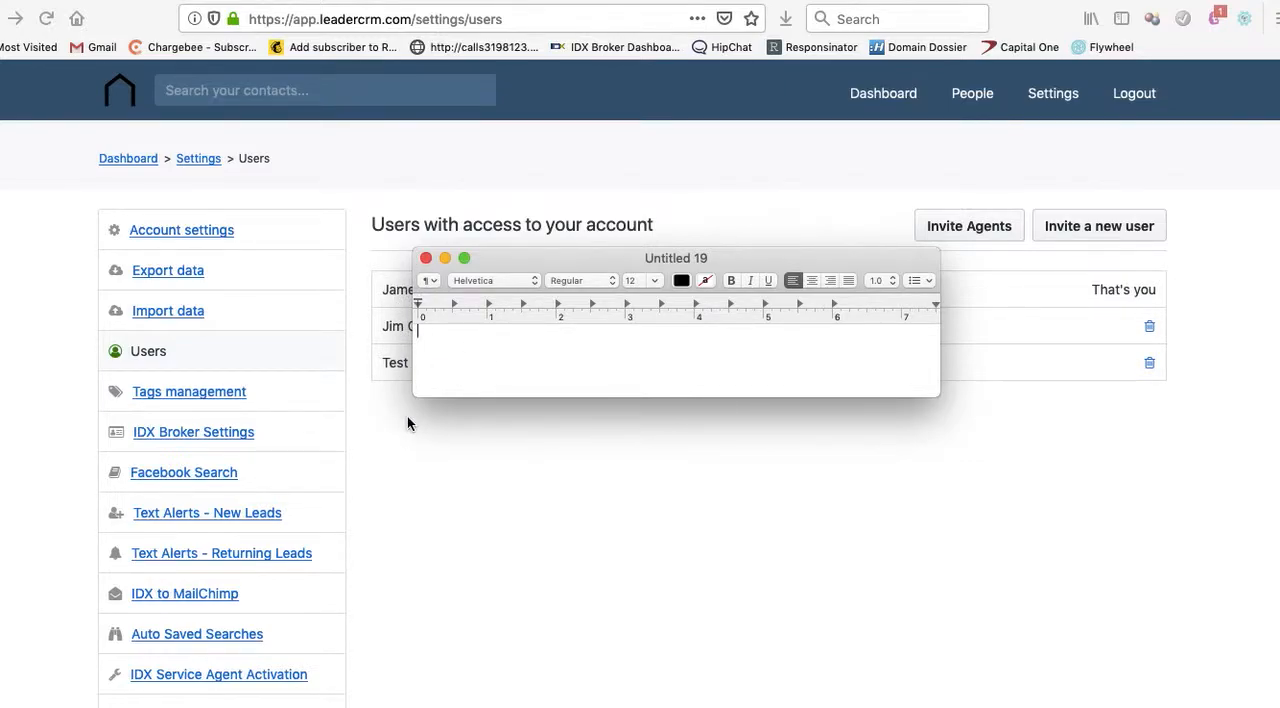
{"action": "left_click", "coordinate": [206, 512]}
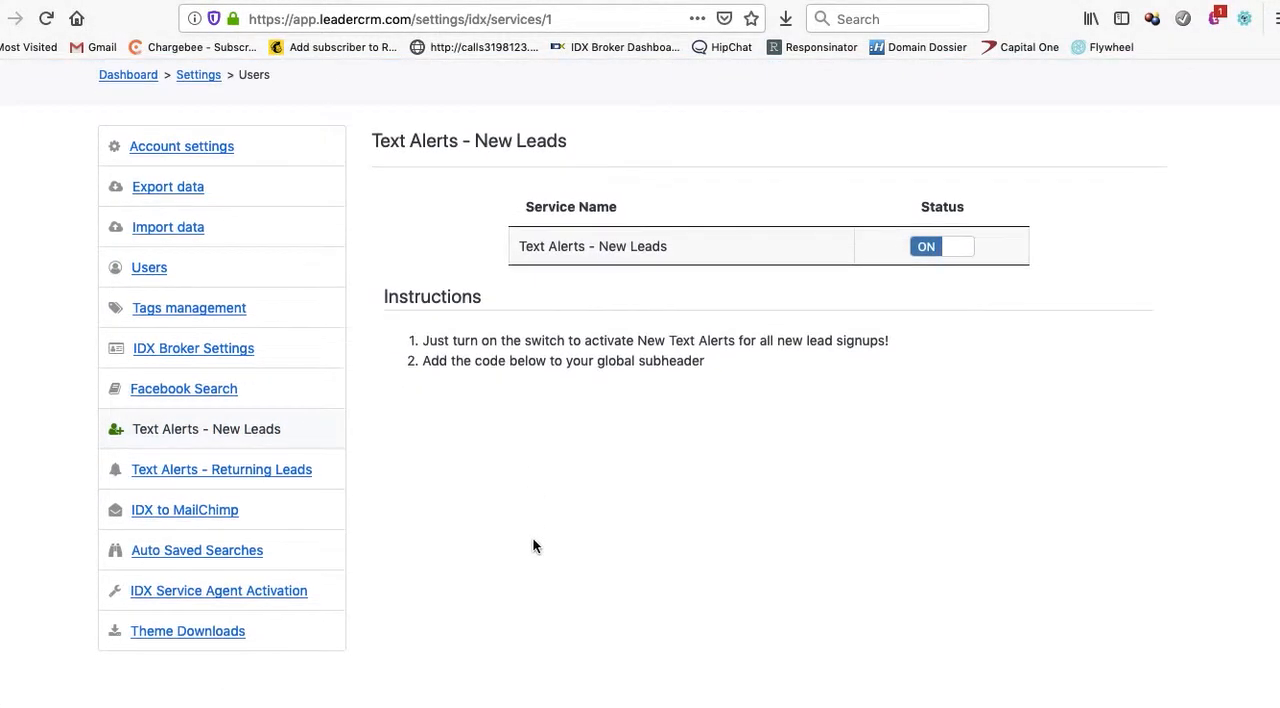
{"action": "mouse_move", "coordinate": [560, 400]}
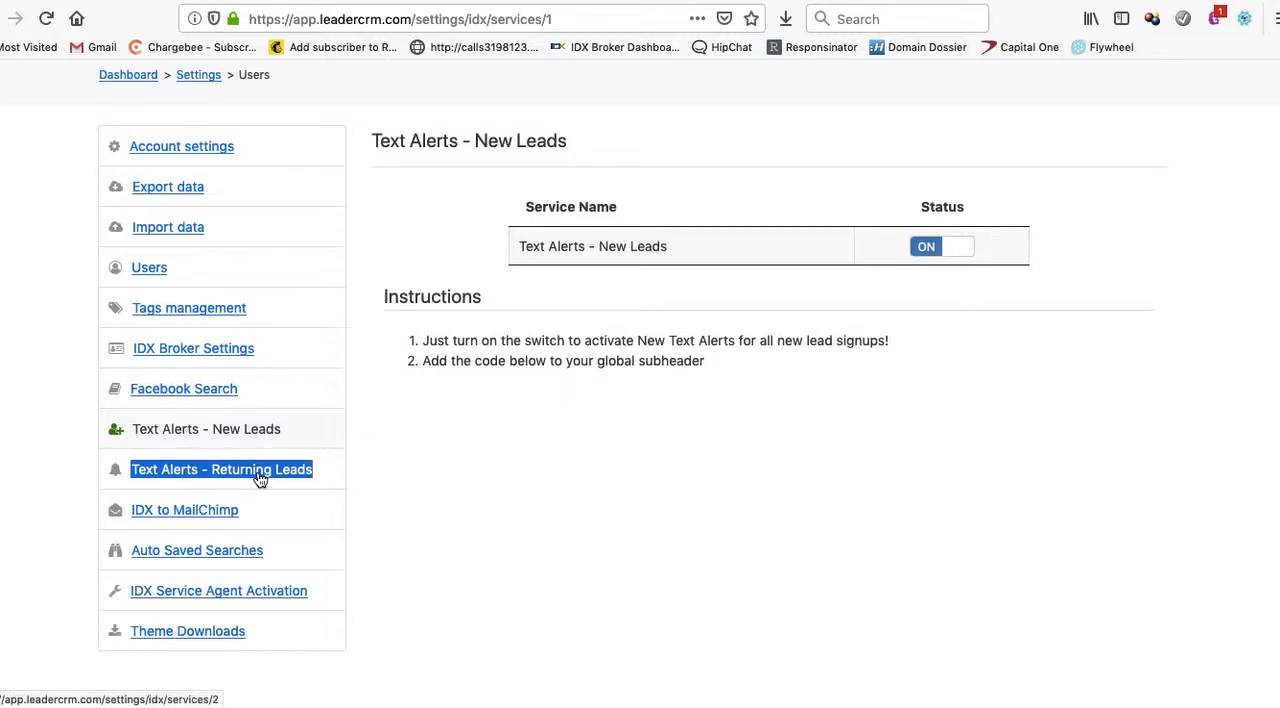
Step: Review the Returning Leads text alert (on), then show Auto Saved Searches settings
{"action": "left_click", "coordinate": [220, 468]}
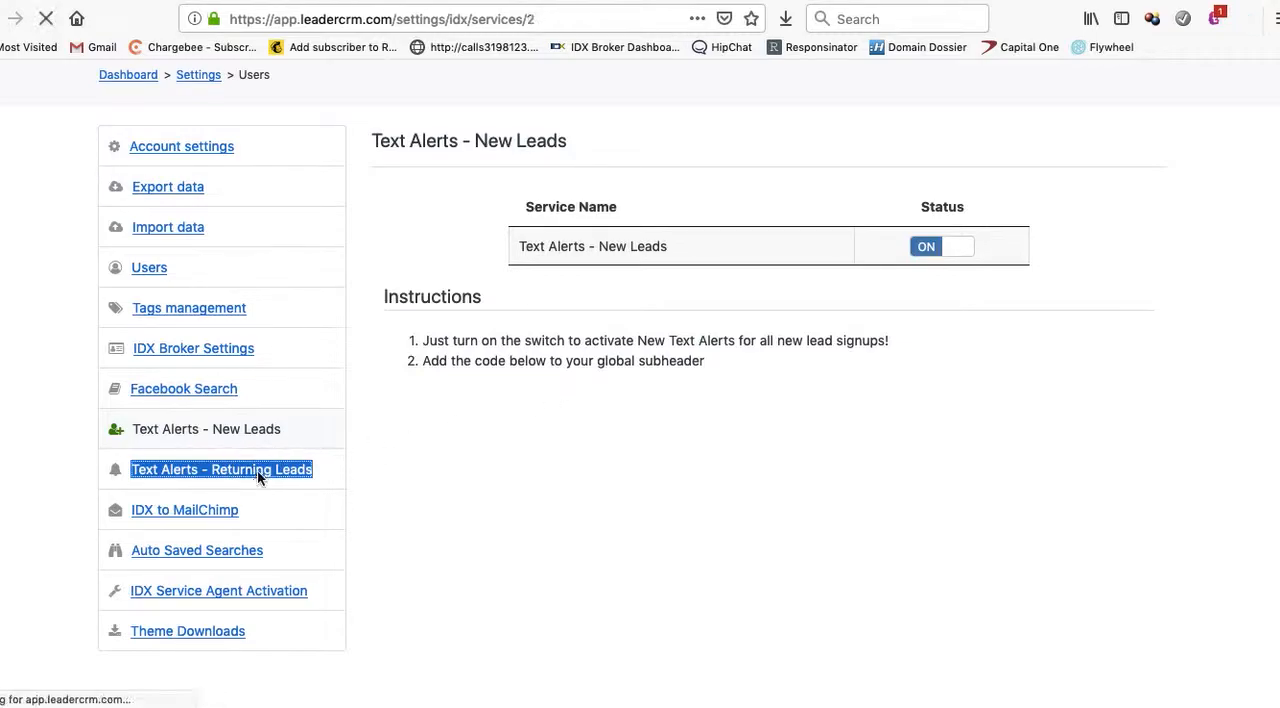
{"action": "left_click", "coordinate": [220, 468]}
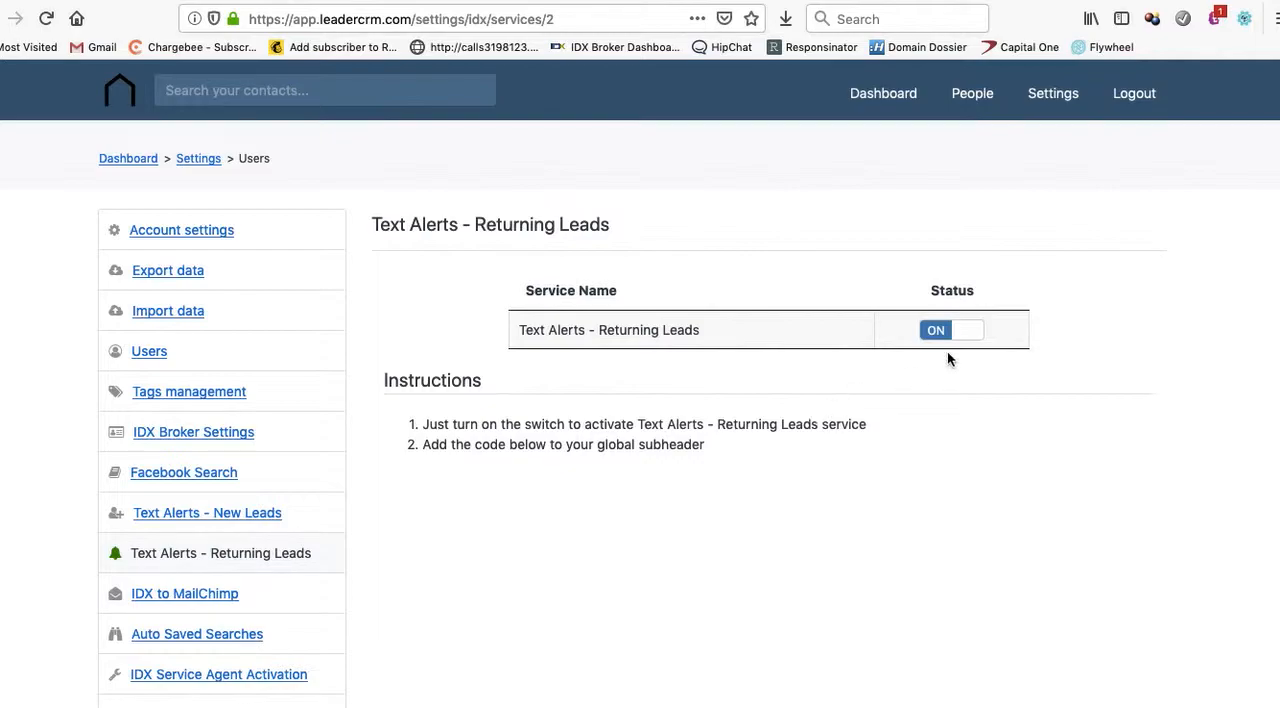
{"action": "mouse_move", "coordinate": [512, 404]}
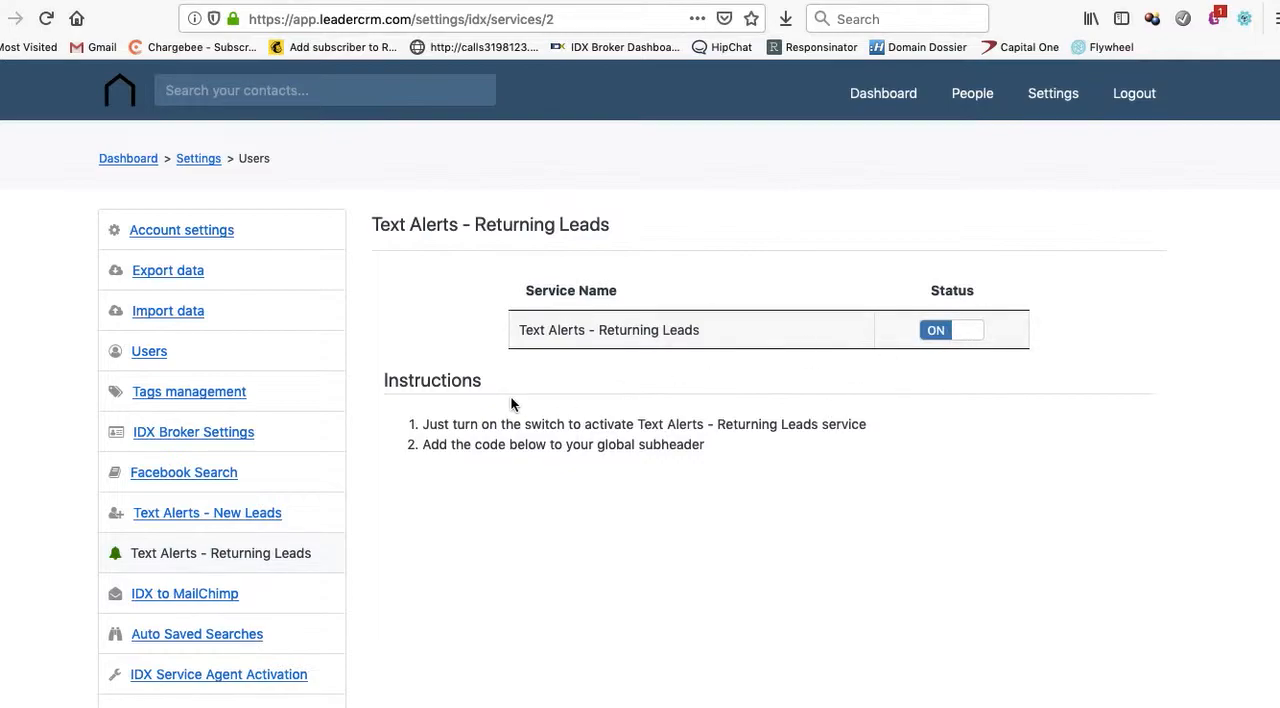
{"action": "scroll", "scroll_direction": "down", "scroll_amount": 3}
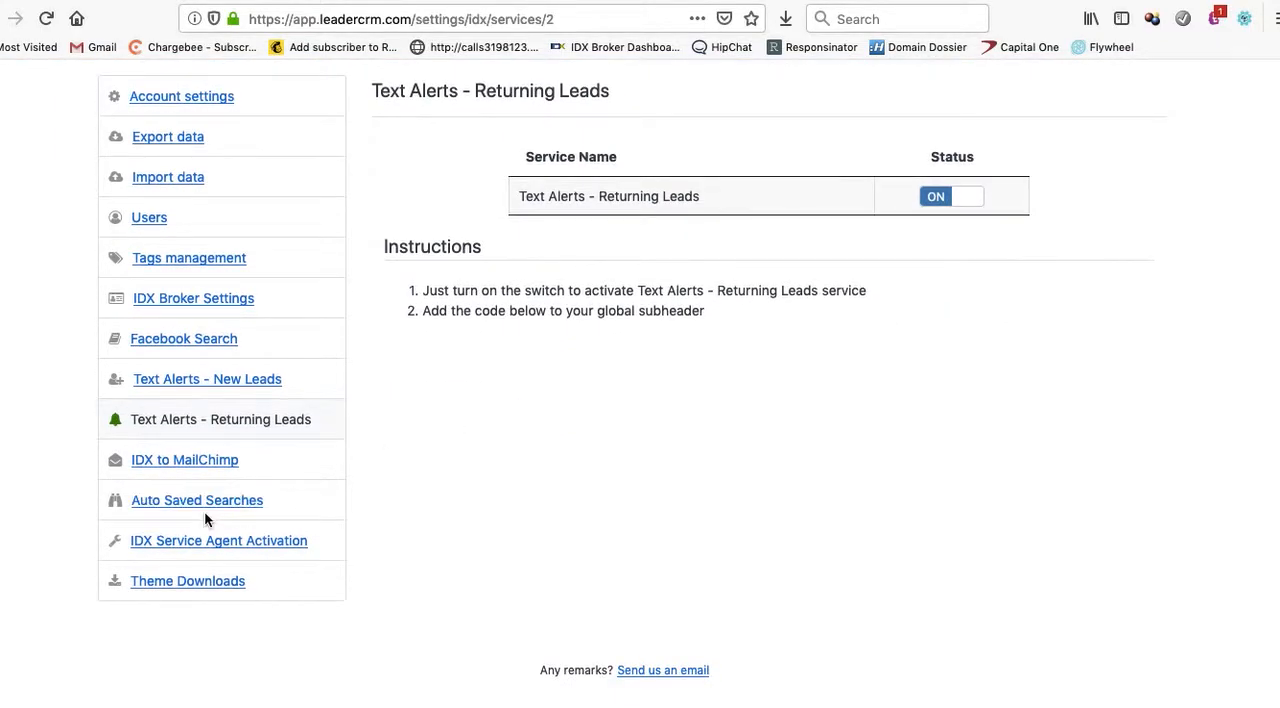
{"action": "left_click", "coordinate": [196, 500]}
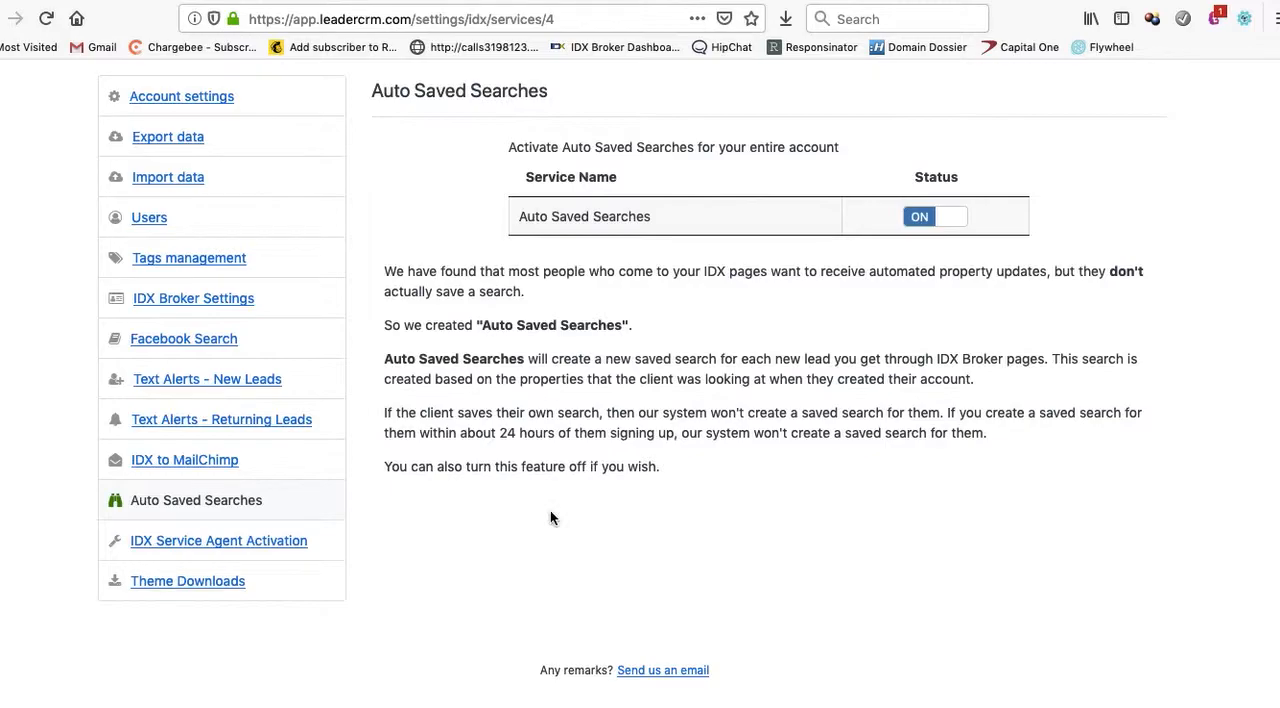
{"action": "mouse_move", "coordinate": [552, 520]}
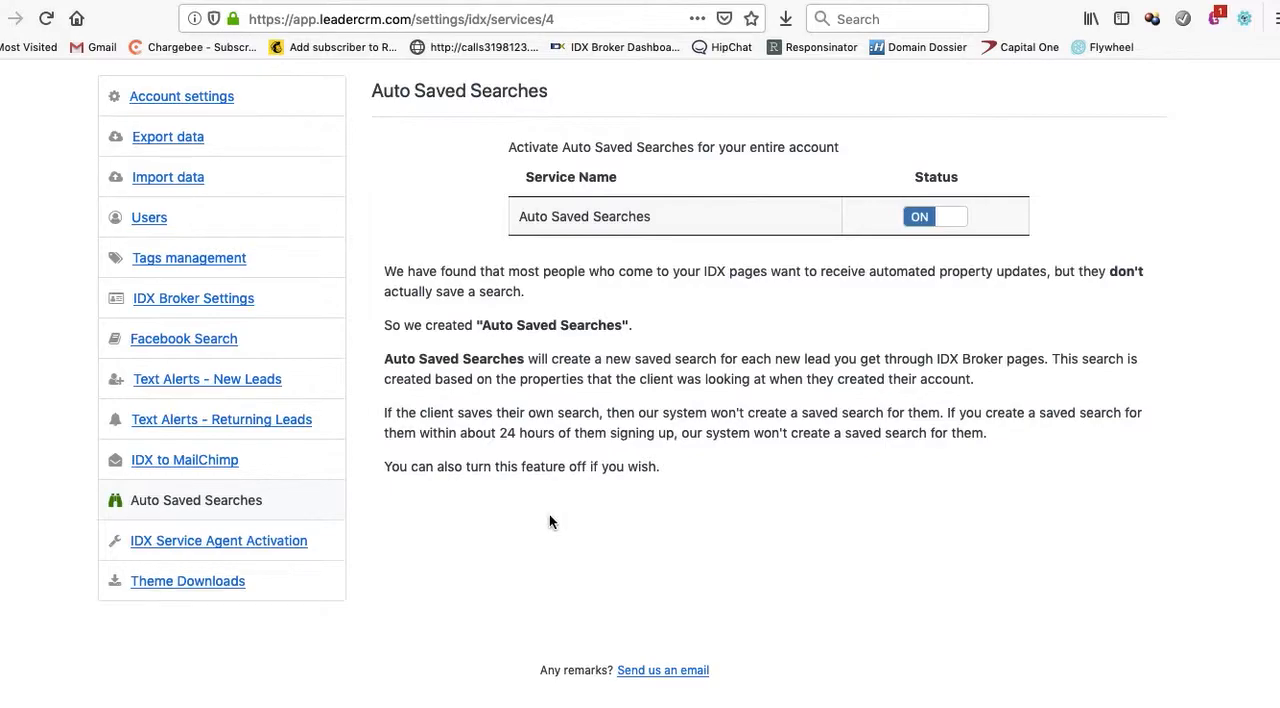
{"action": "mouse_move", "coordinate": [634, 394]}
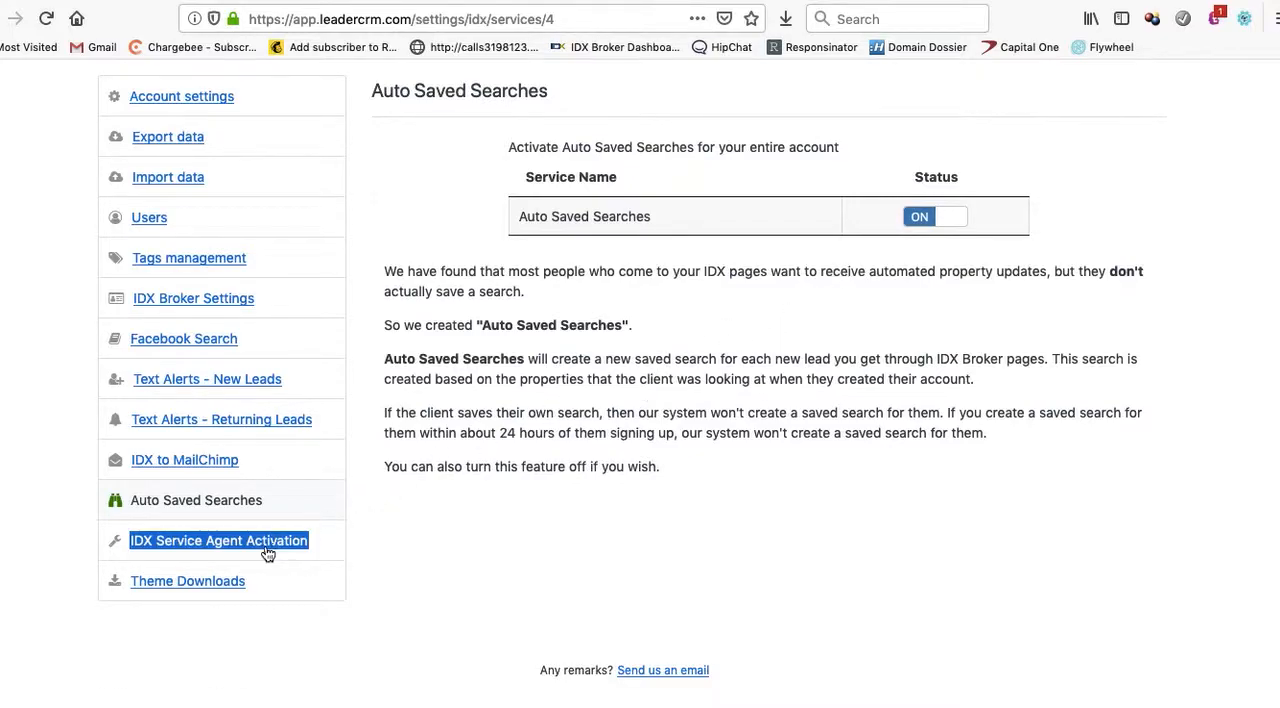
{"action": "left_click", "coordinate": [882, 92]}
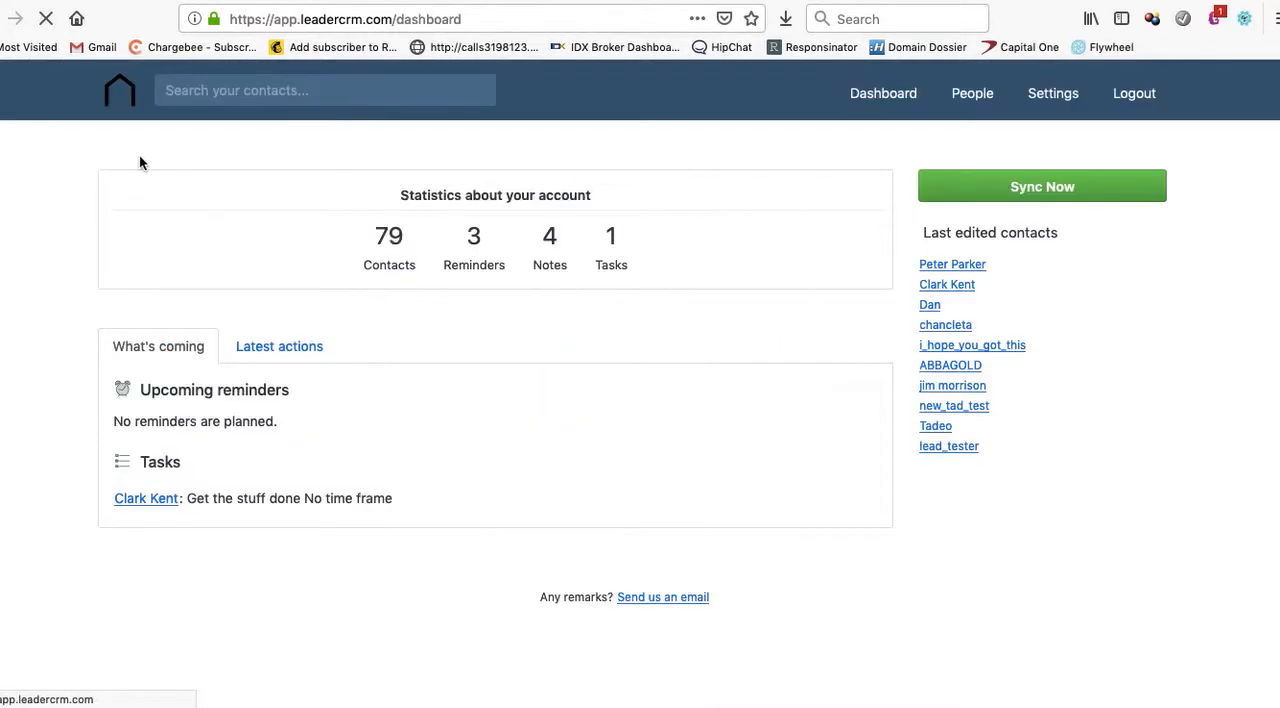
{"action": "left_click", "coordinate": [952, 264]}
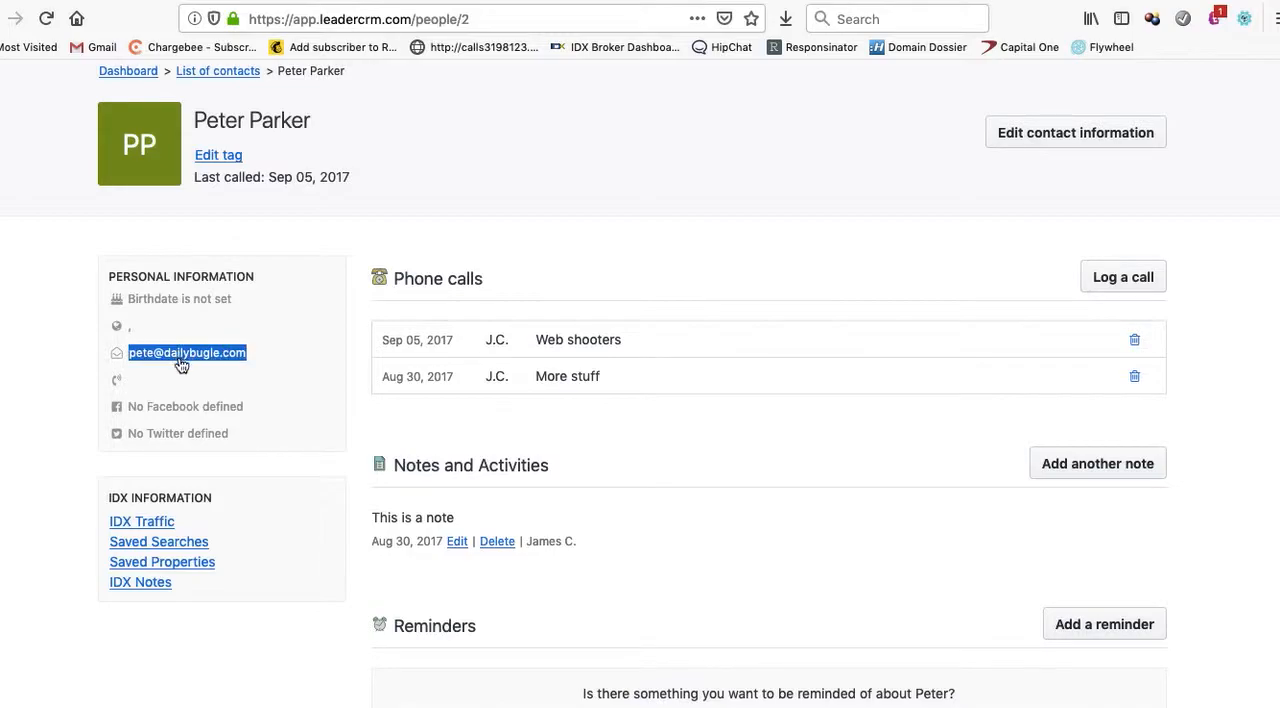
{"action": "scroll", "scroll_direction": "down", "scroll_amount": 3}
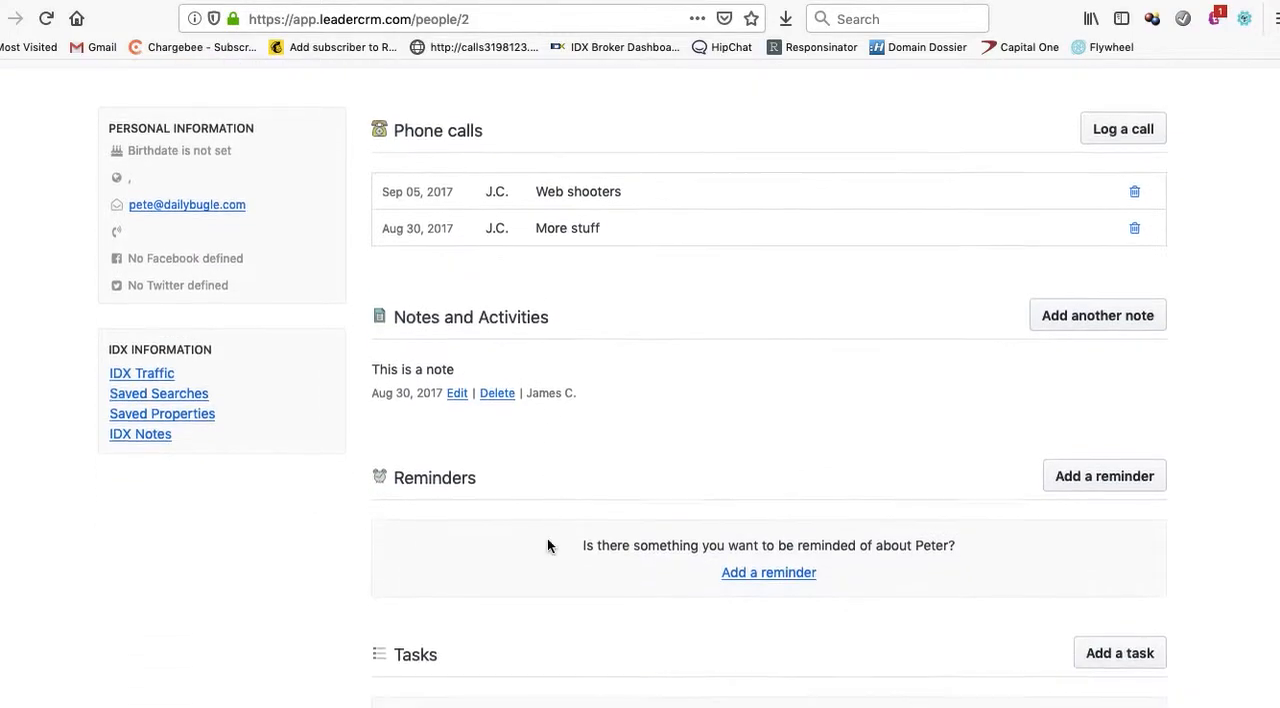
{"action": "scroll", "scroll_direction": "down", "scroll_amount": 3}
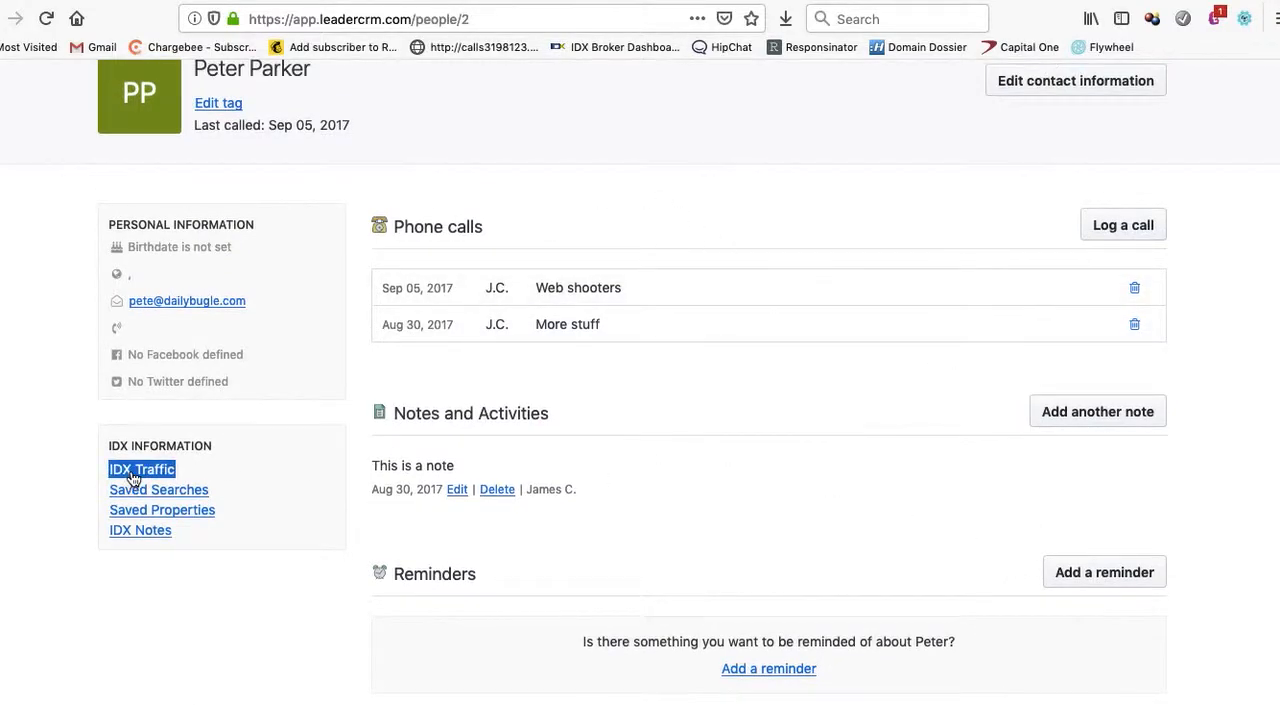
Step: Check Peter Parker's IDX traffic totals 0, then list his one unnamed saved search
{"action": "left_click", "coordinate": [140, 468]}
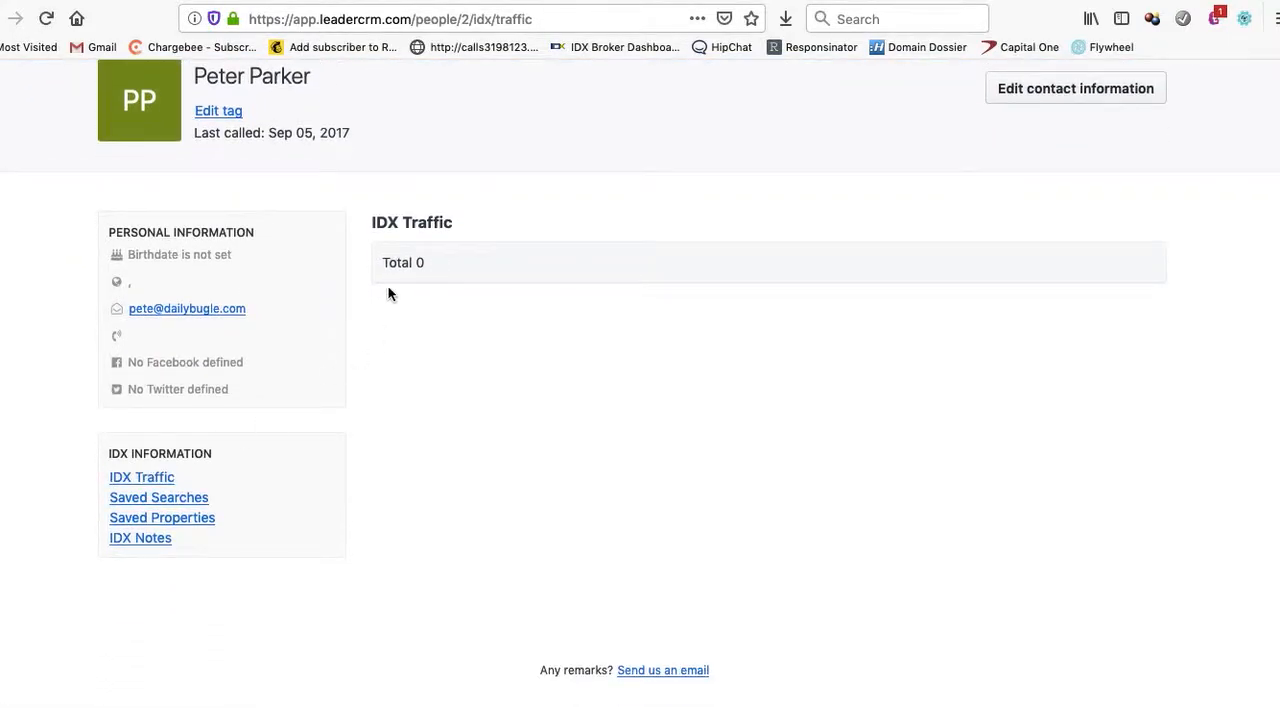
{"action": "mouse_move", "coordinate": [416, 286]}
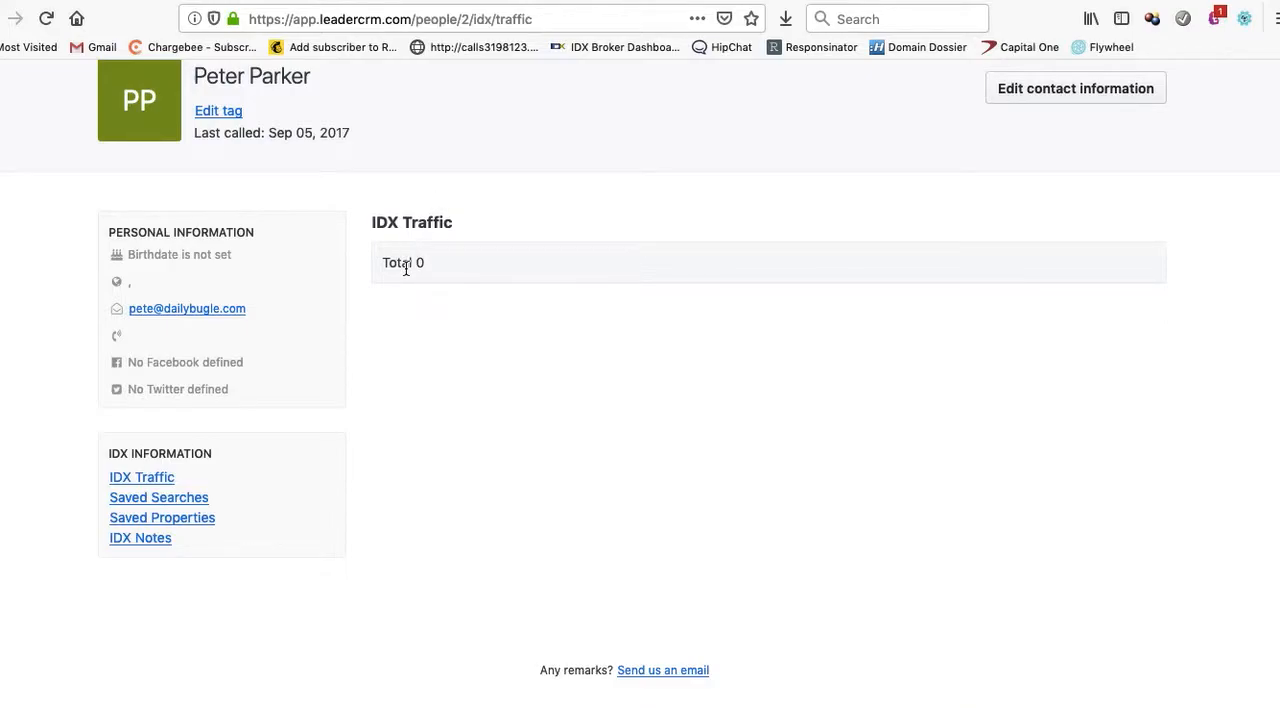
{"action": "left_click", "coordinate": [158, 498]}
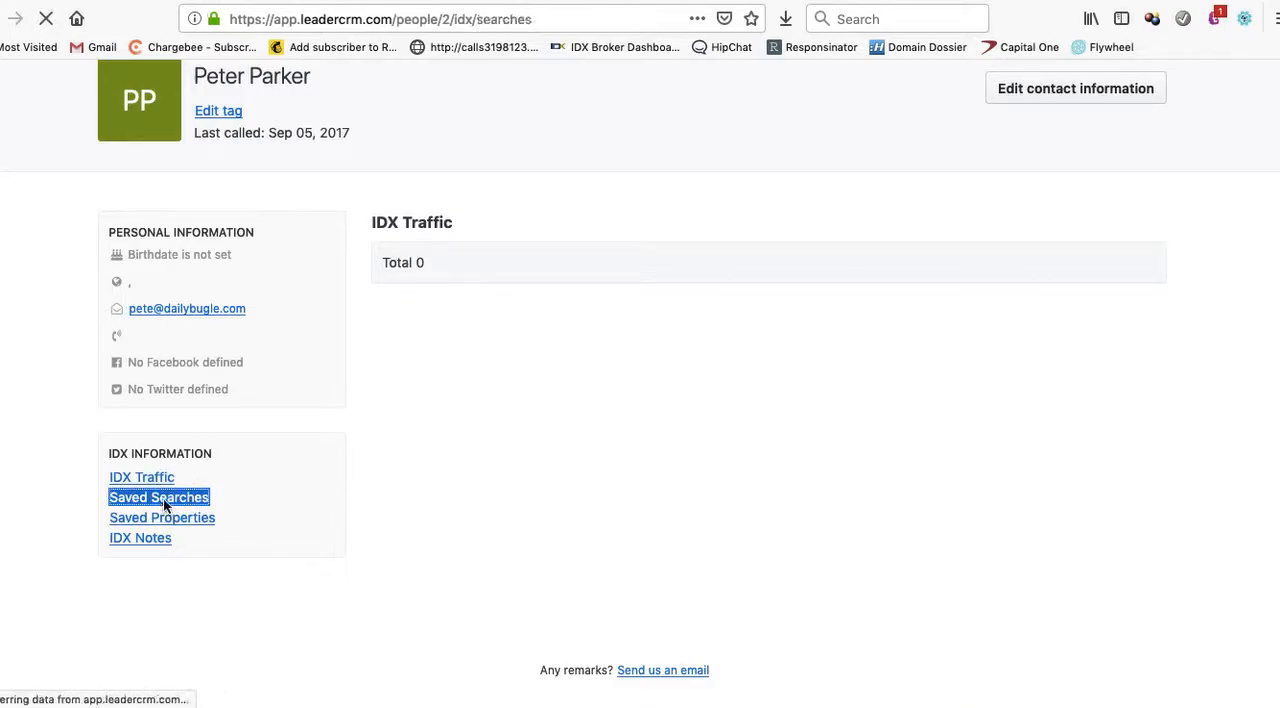
{"action": "left_click", "coordinate": [160, 498]}
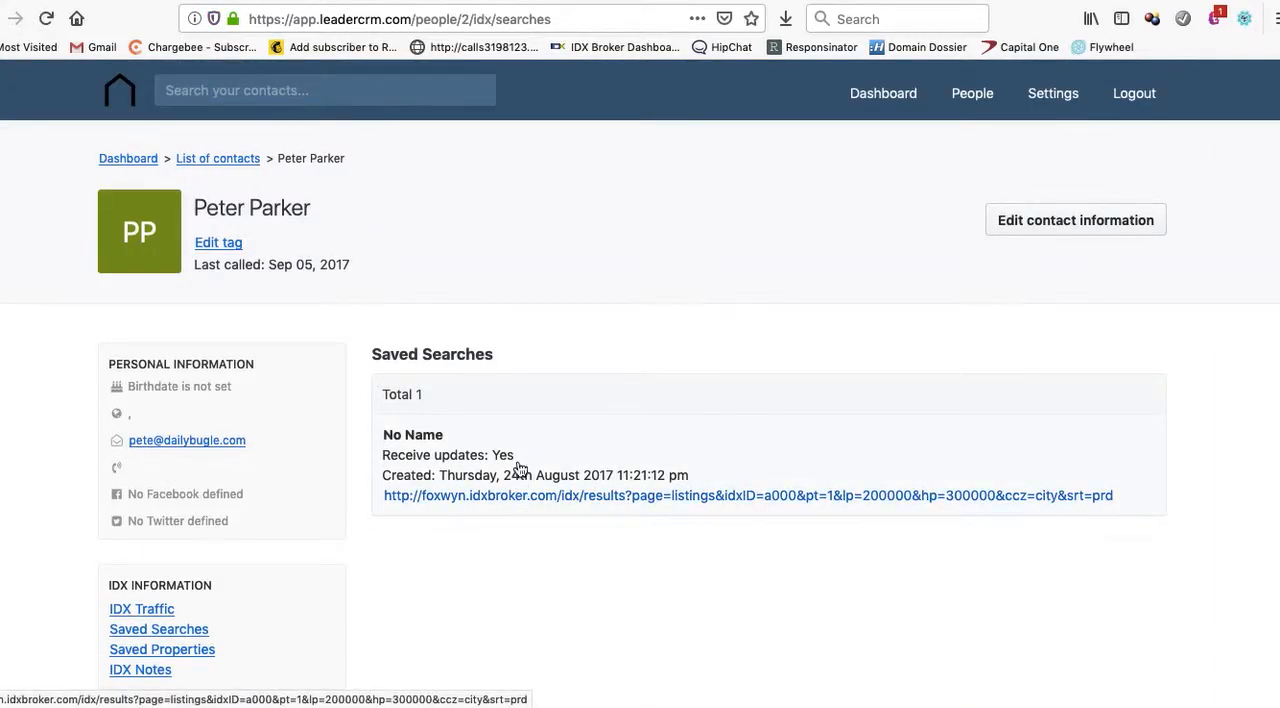
{"action": "mouse_move", "coordinate": [548, 504]}
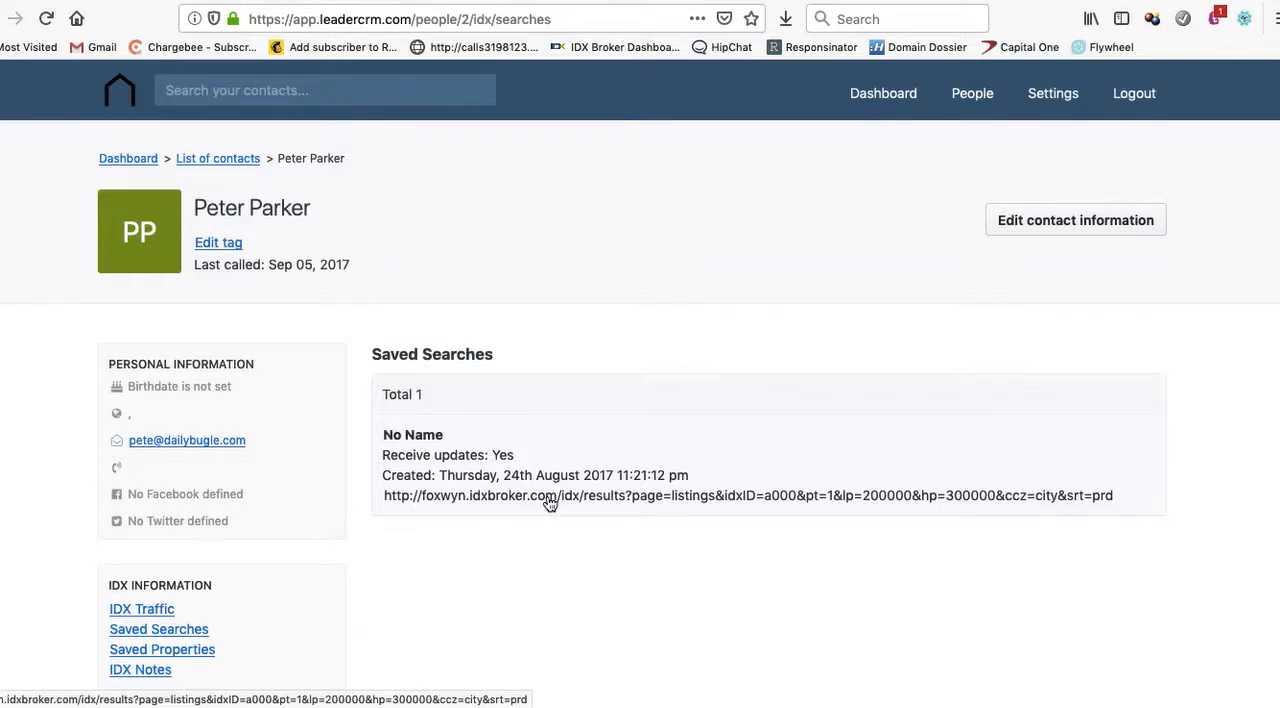
{"action": "scroll", "scroll_direction": "down", "scroll_amount": 3}
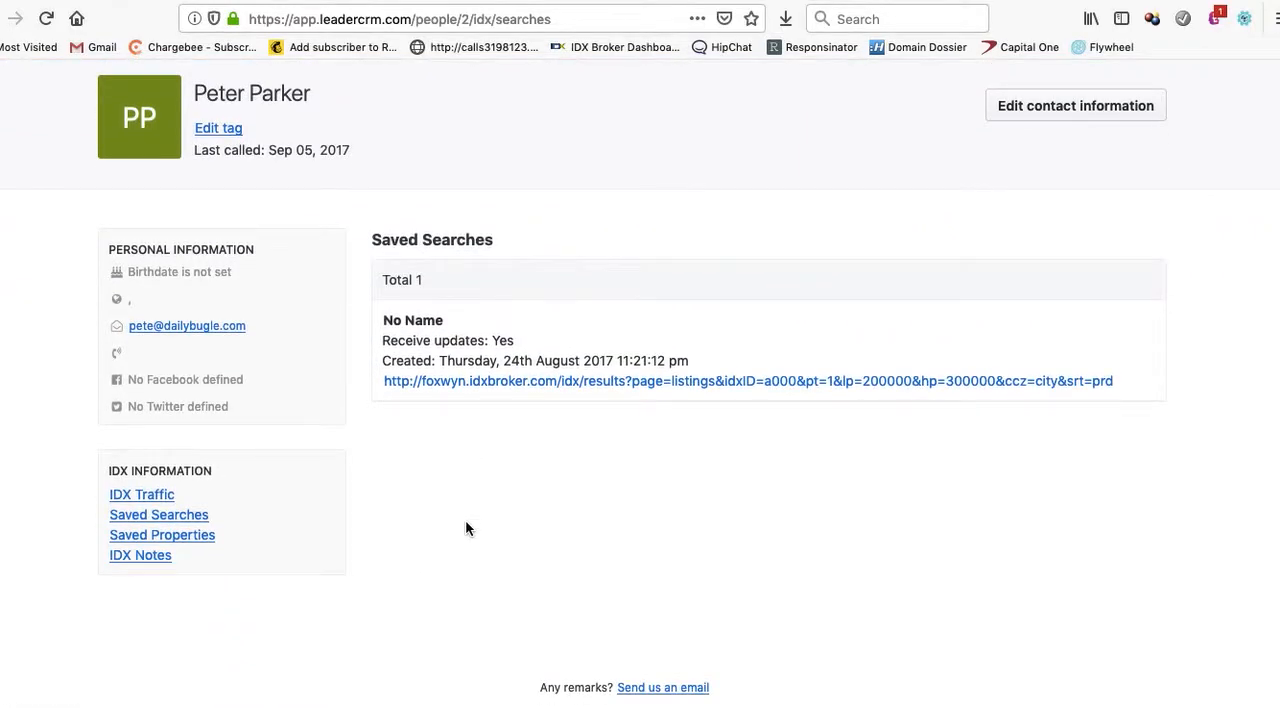
{"action": "left_click", "coordinate": [162, 534]}
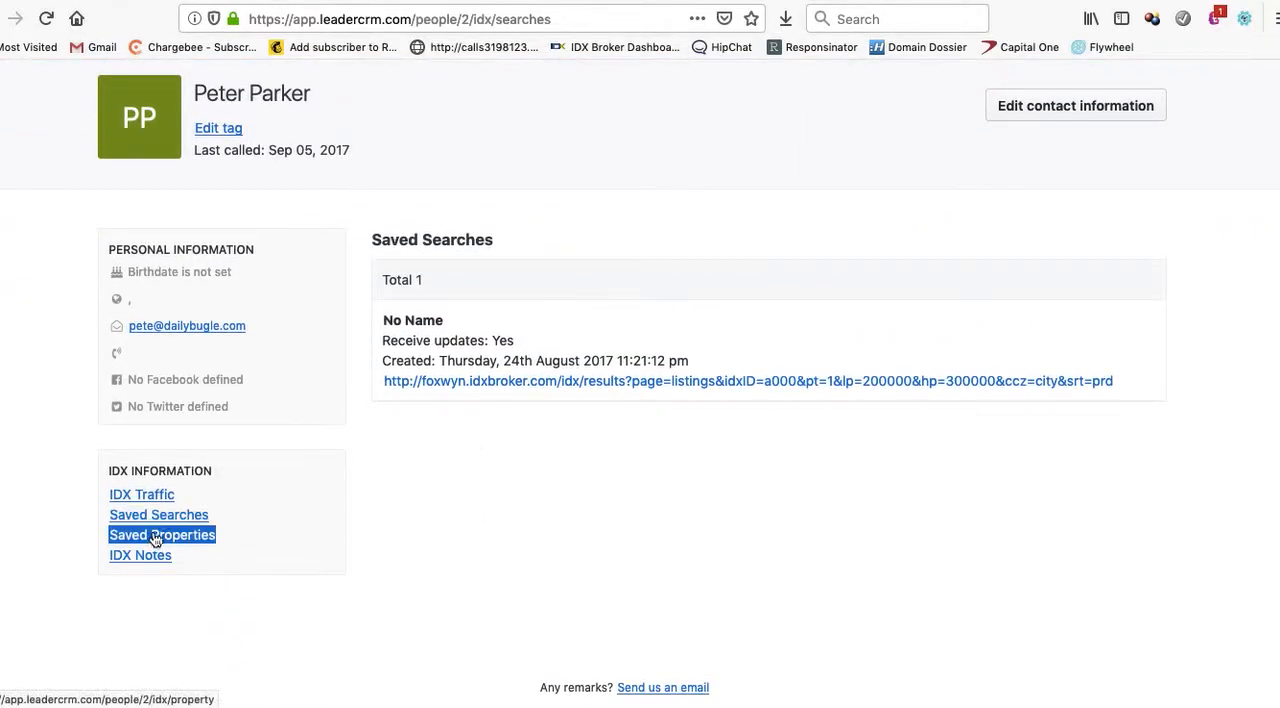
Step: Show Peter Parker's three saved properties with listing IDs and IDX links
{"action": "left_click", "coordinate": [160, 534]}
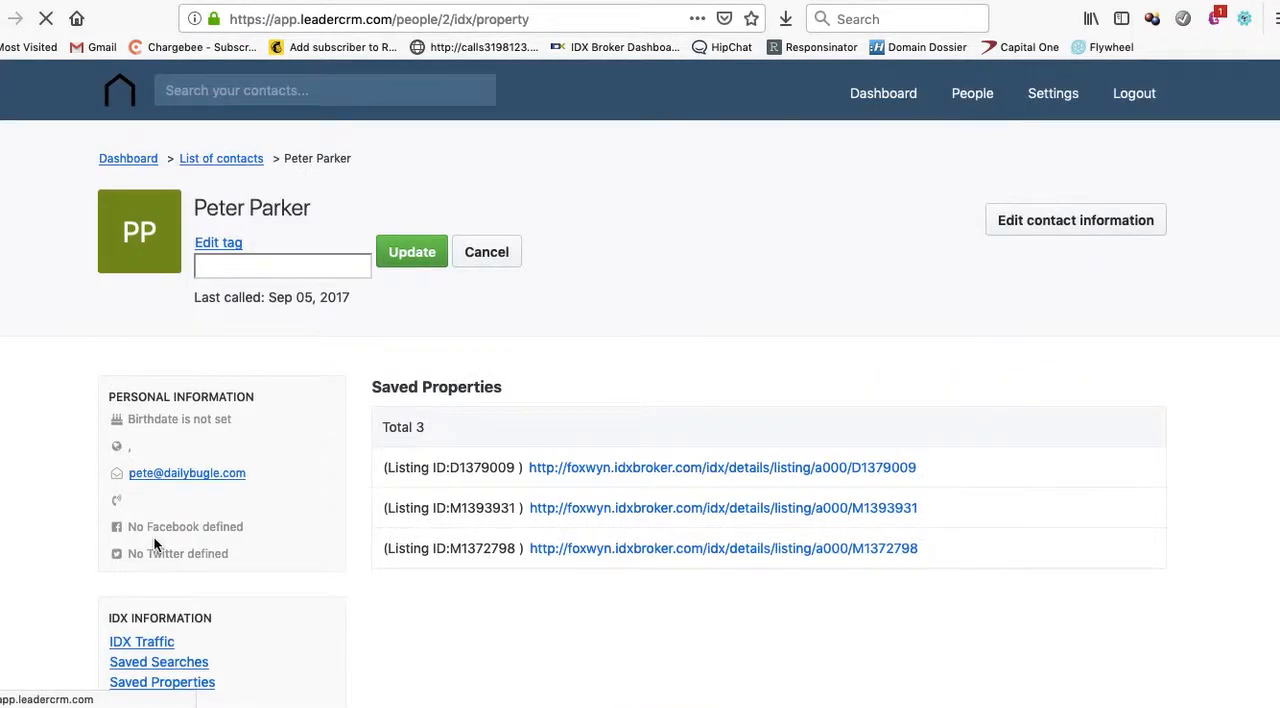
{"action": "left_click", "coordinate": [486, 252]}
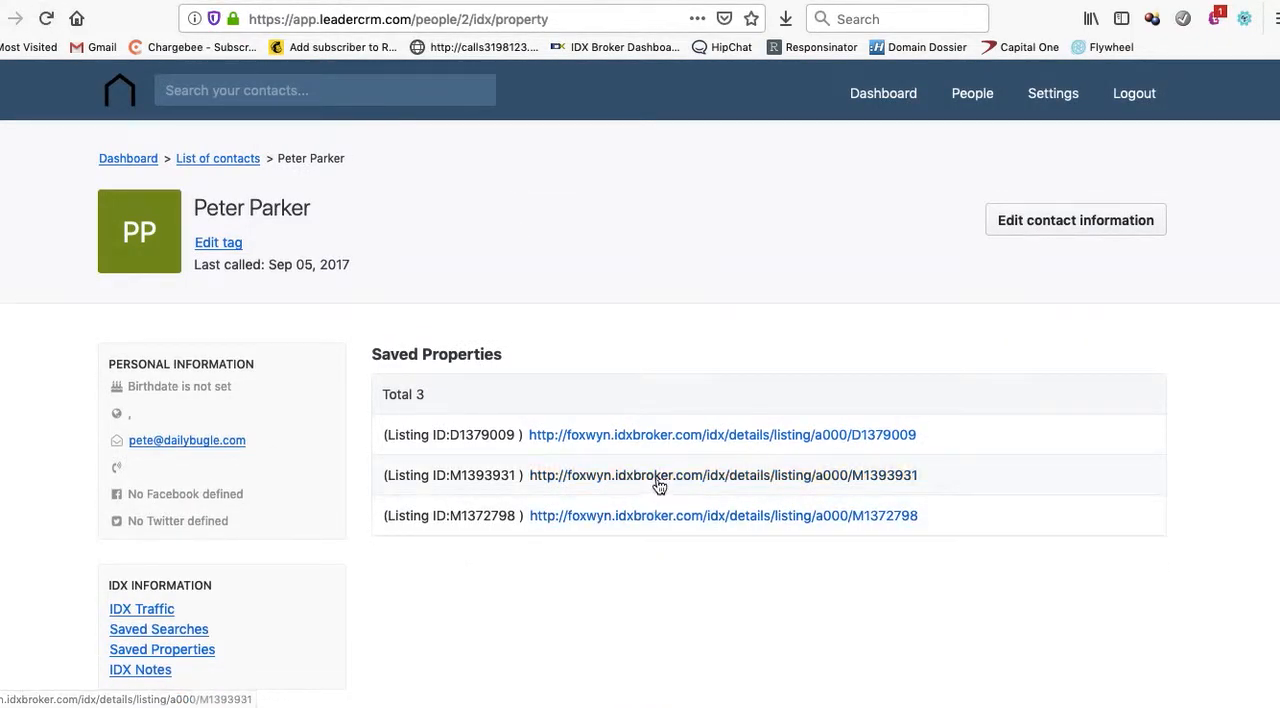
{"action": "mouse_move", "coordinate": [658, 484]}
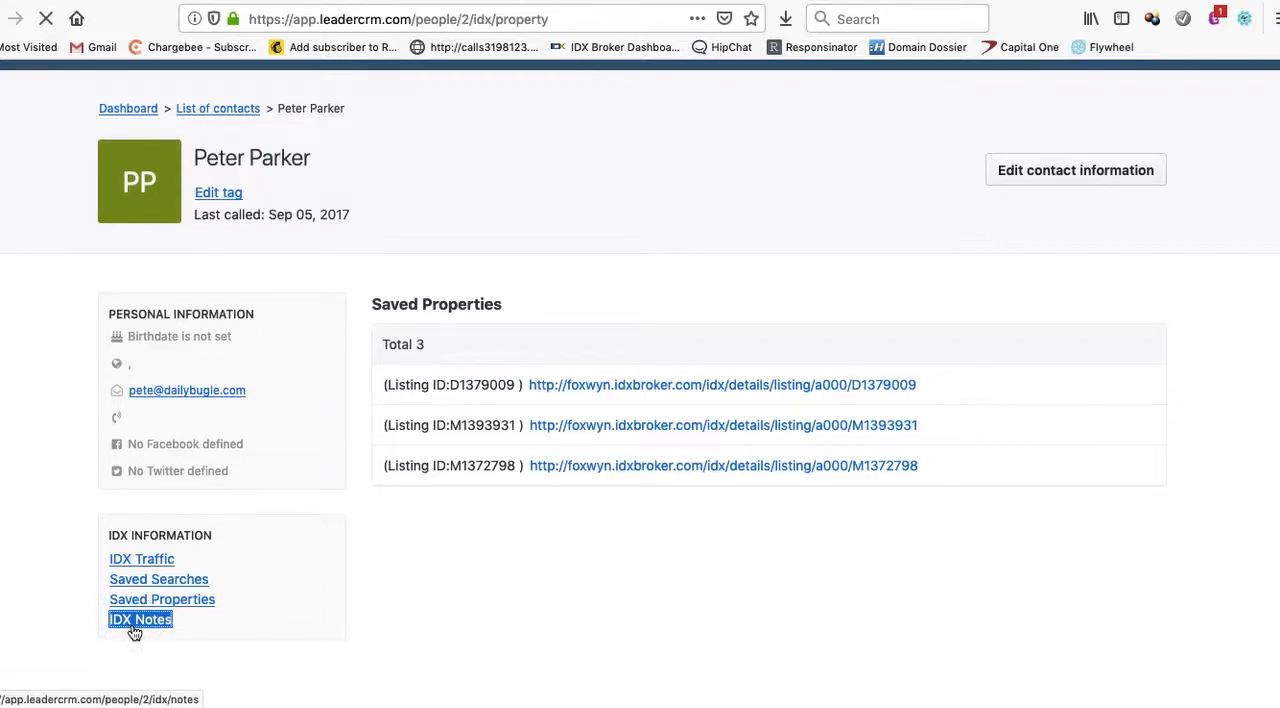
Step: Read Peter Parker's seven IDX notes covering saved properties, a saved search and his 2015 sign-up
{"action": "left_click", "coordinate": [140, 618]}
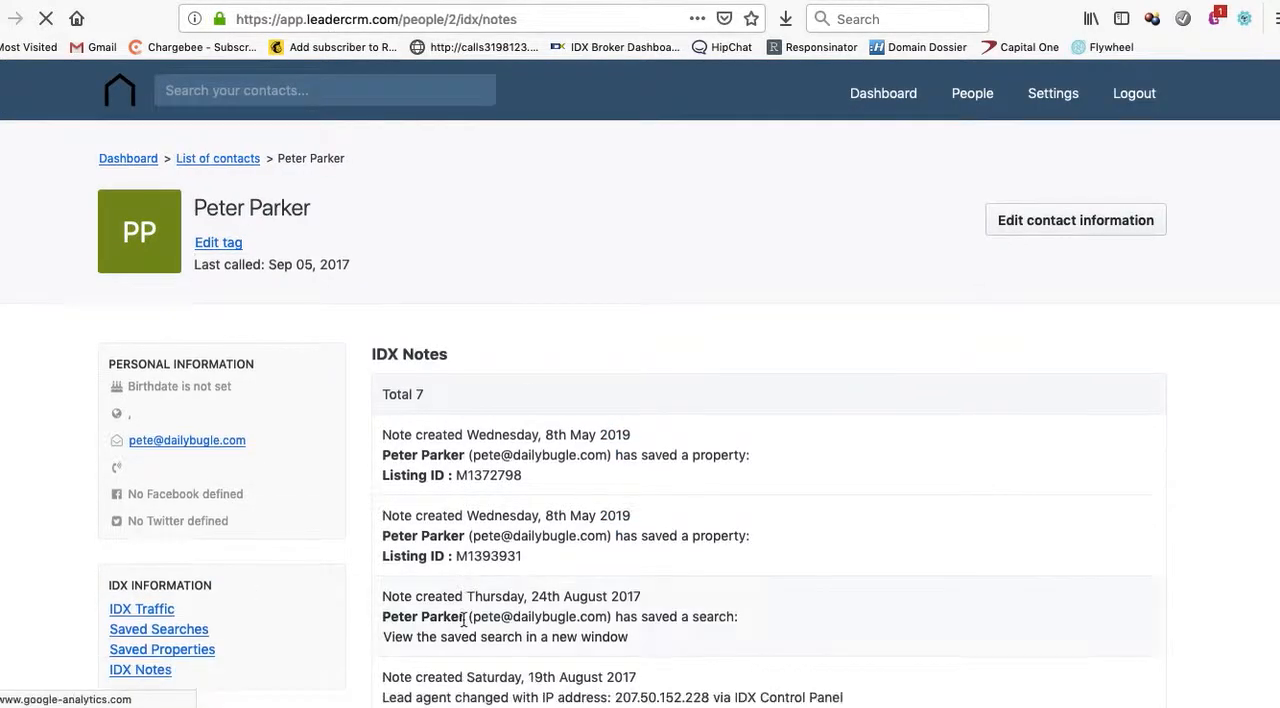
{"action": "scroll", "scroll_direction": "down", "scroll_amount": 3}
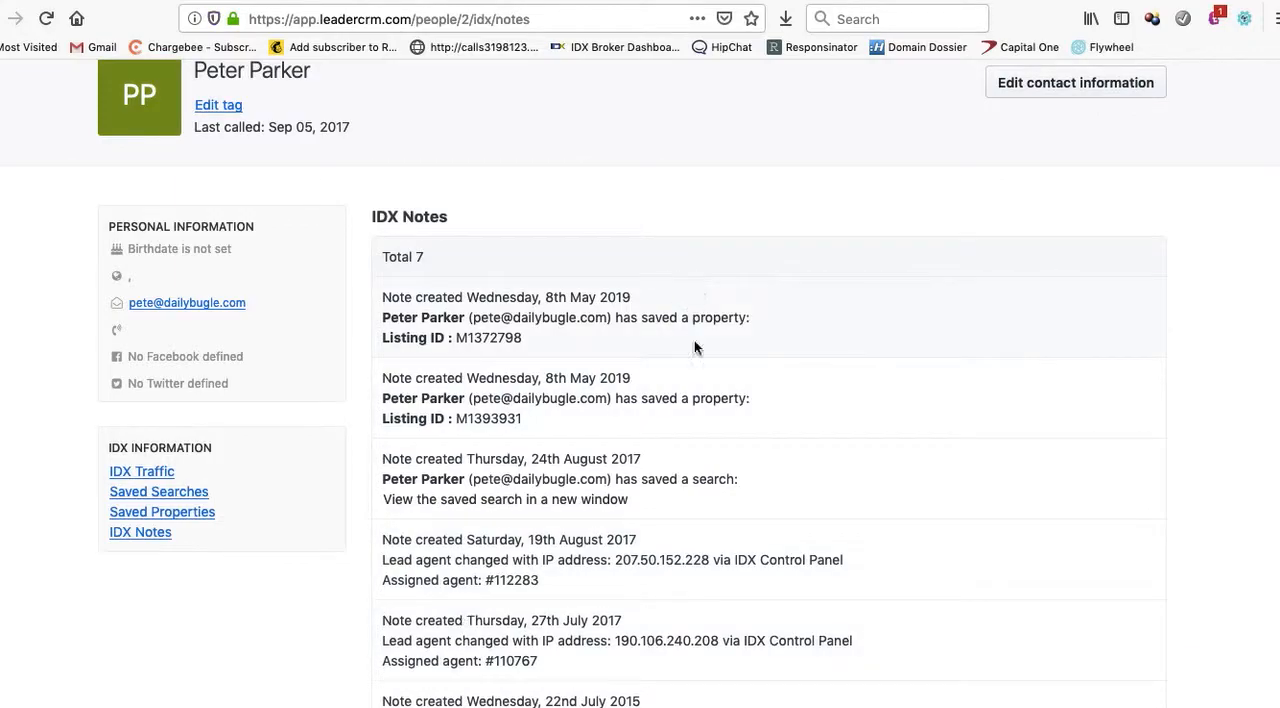
{"action": "scroll", "scroll_direction": "down", "scroll_amount": 3}
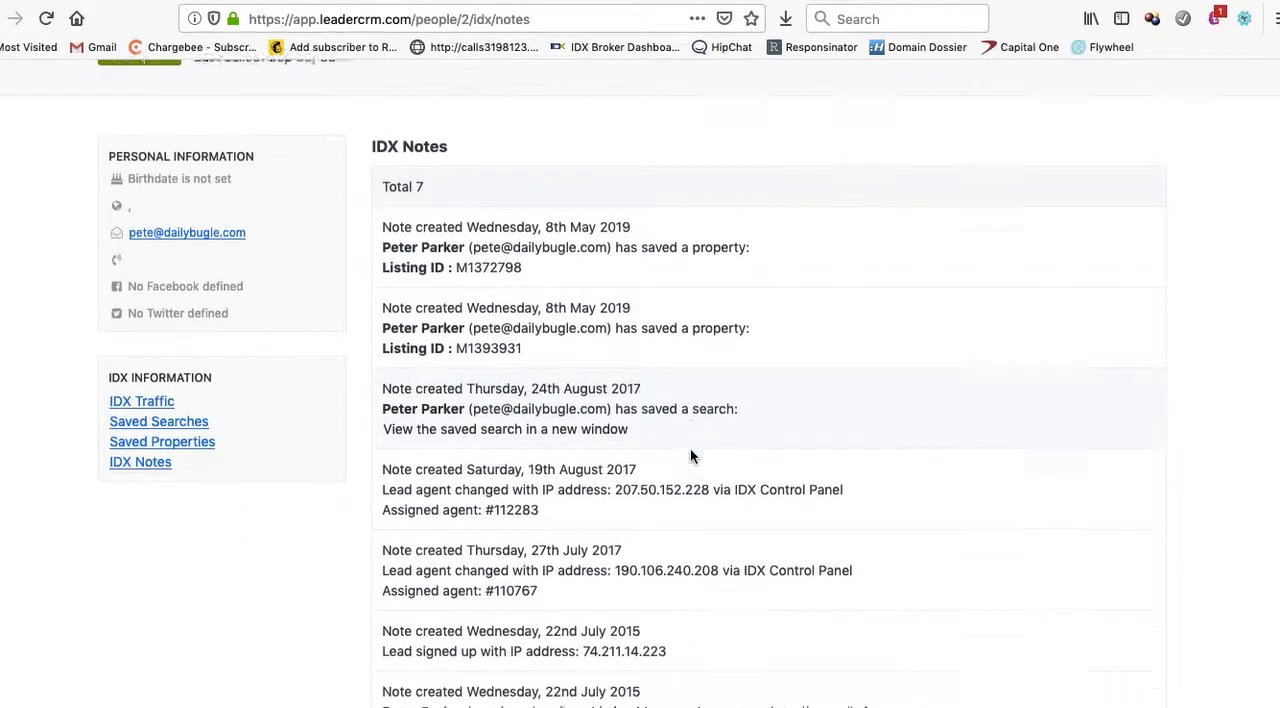
{"action": "scroll", "scroll_direction": "down", "scroll_amount": 3}
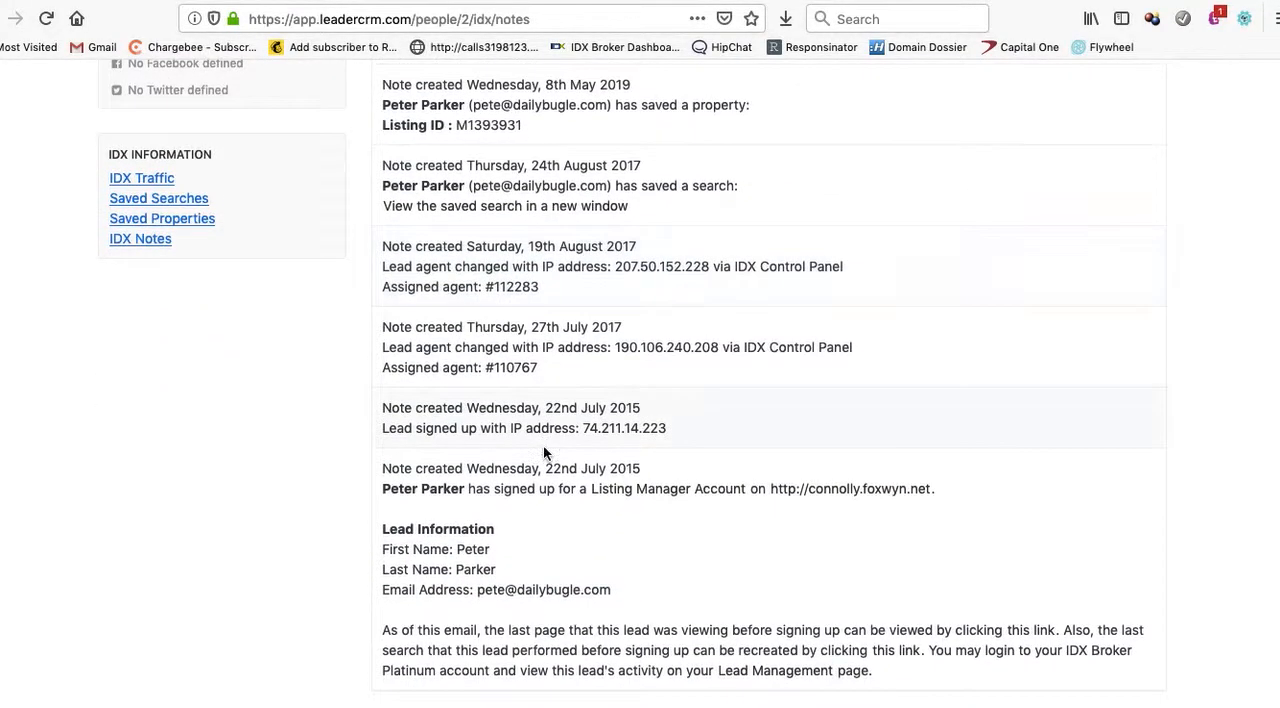
{"action": "scroll", "scroll_direction": "down", "scroll_amount": 3}
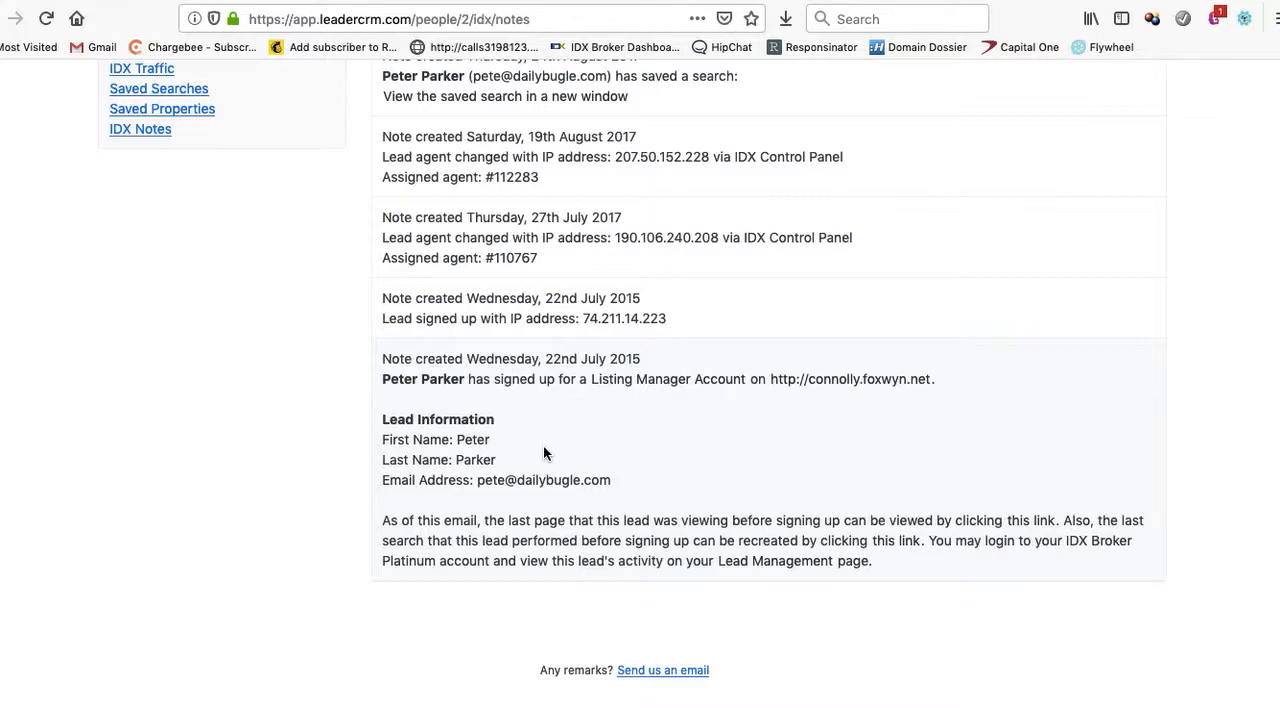
{"action": "scroll", "scroll_direction": "up", "scroll_amount": 3}
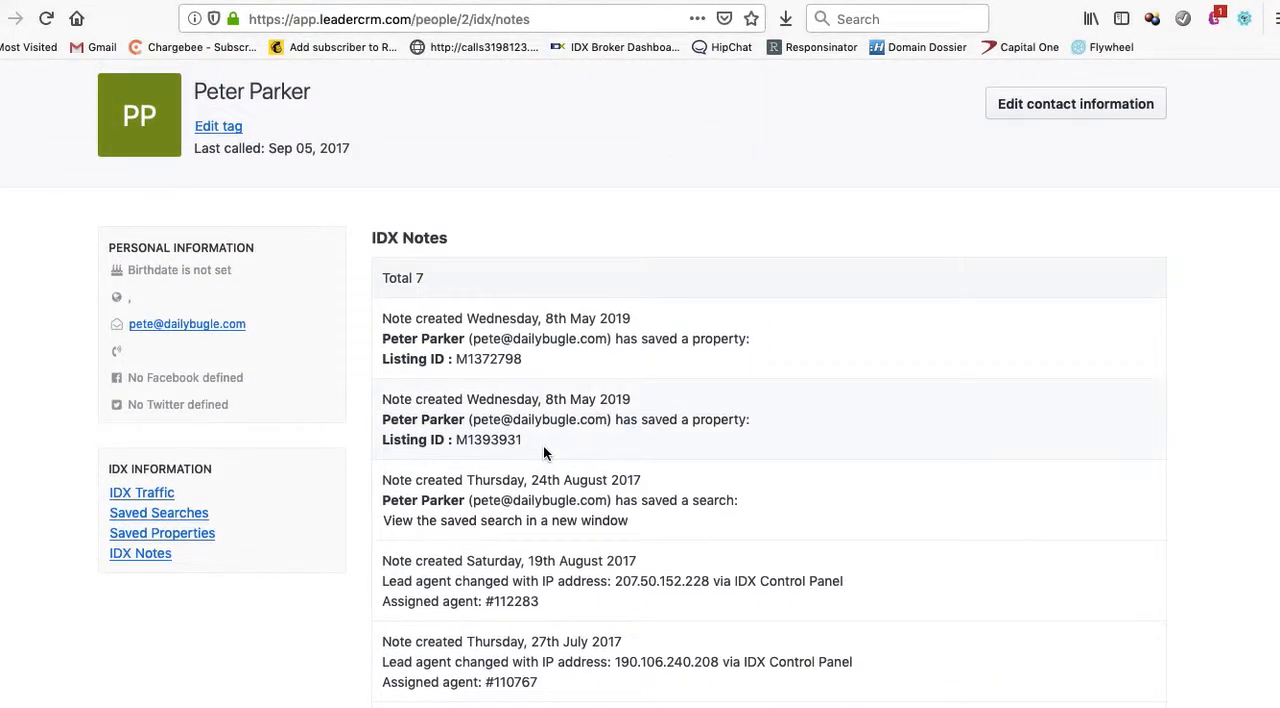